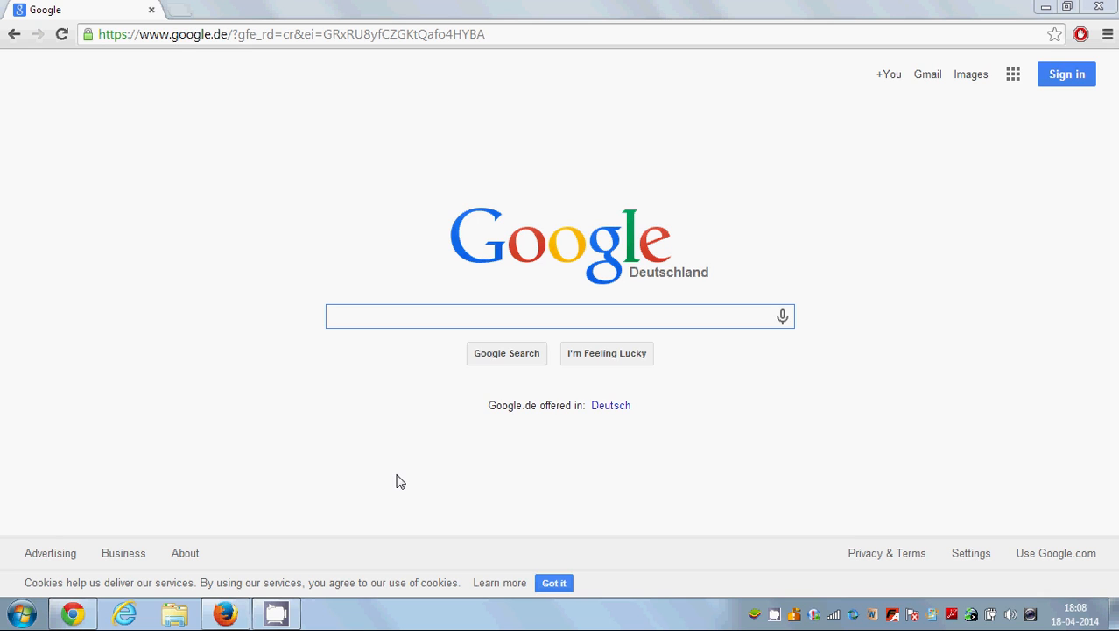
mouse_move(322, 347)
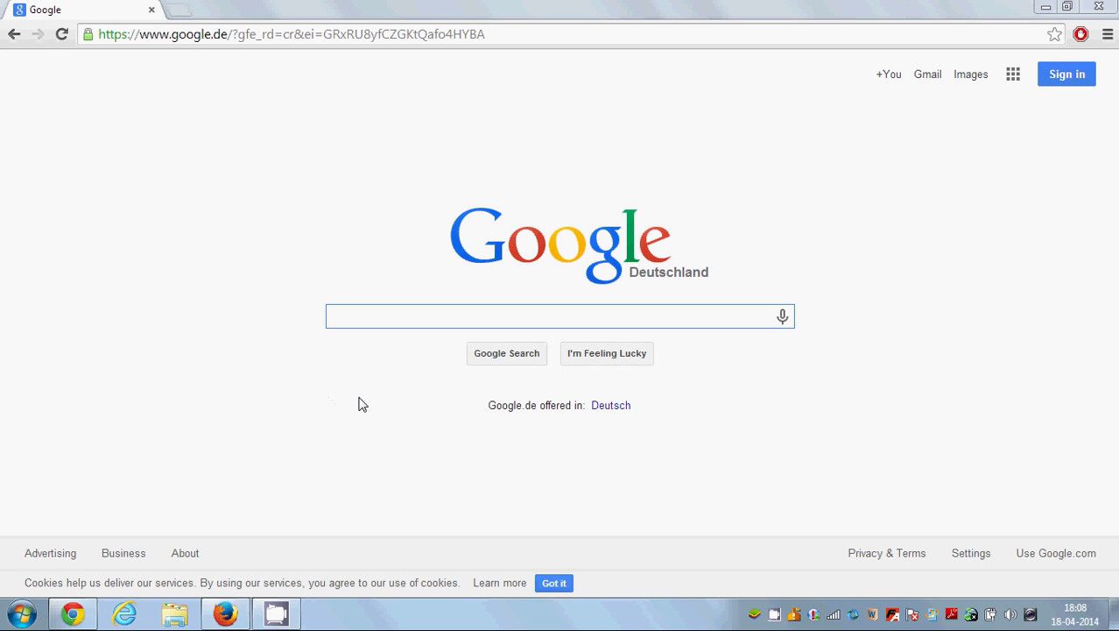
mouse_move(413, 296)
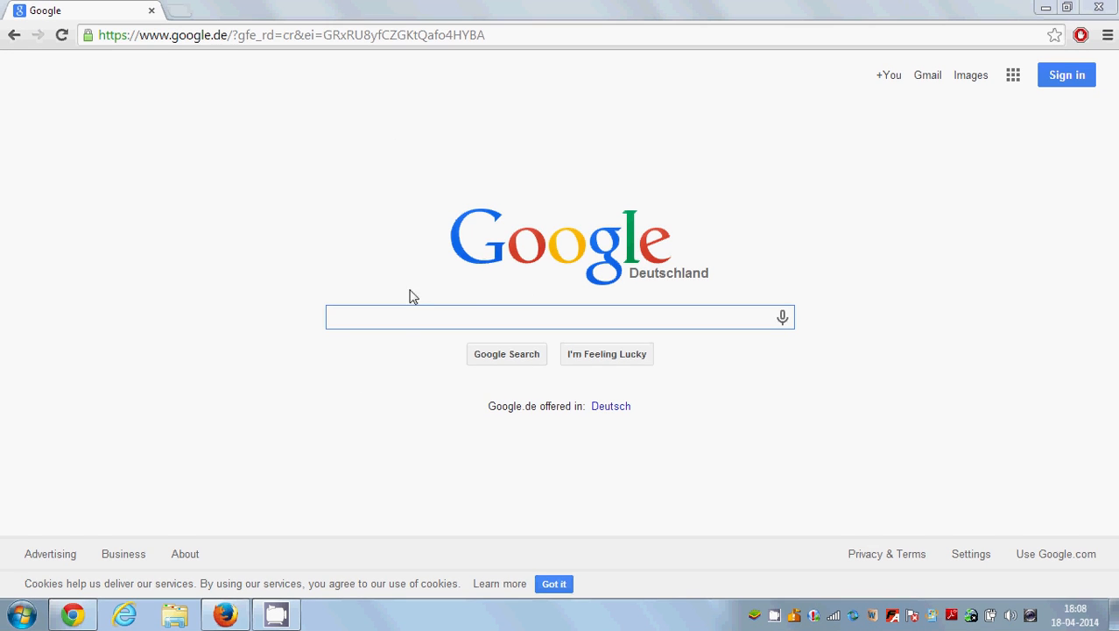
- Search Google for bluestacks and open the official BlueStacks site from the results
click(559, 315)
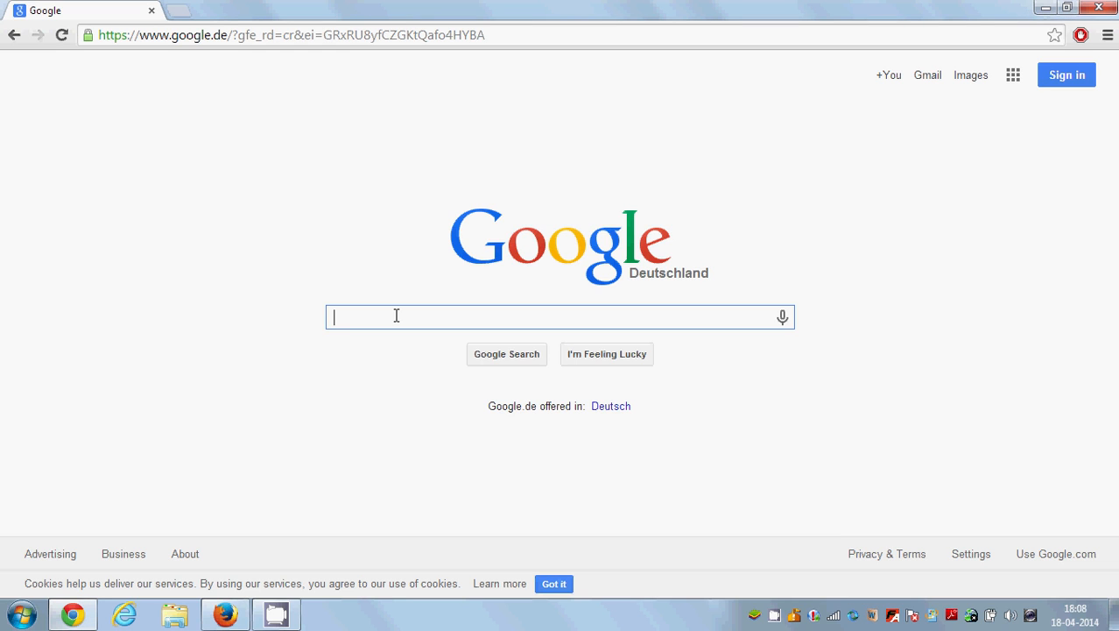
text(blues)
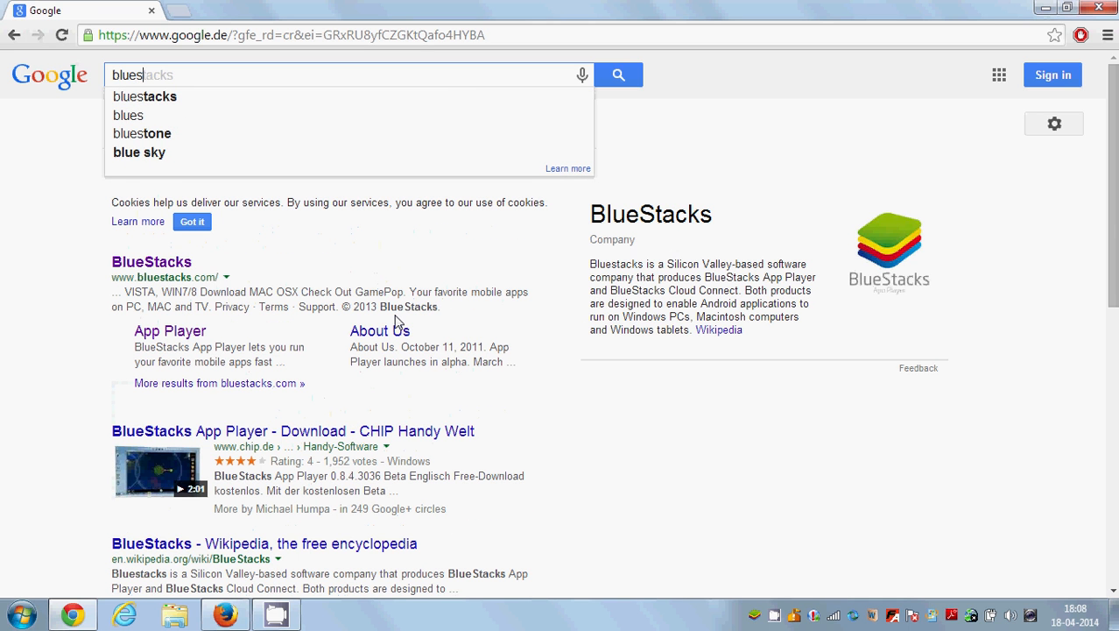
click(143, 96)
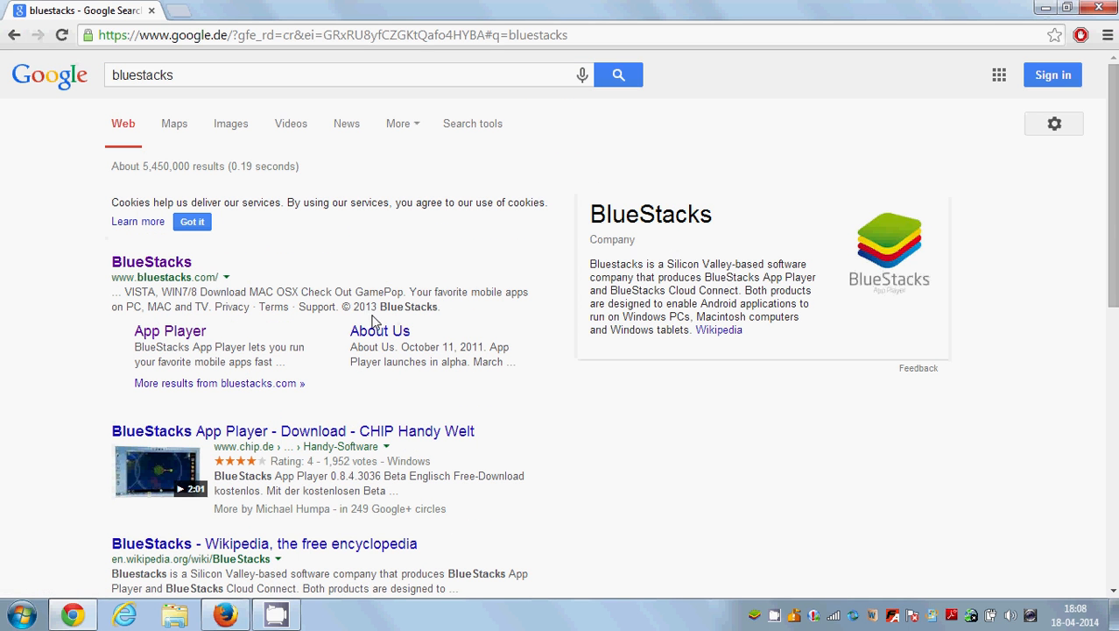
mouse_move(150, 263)
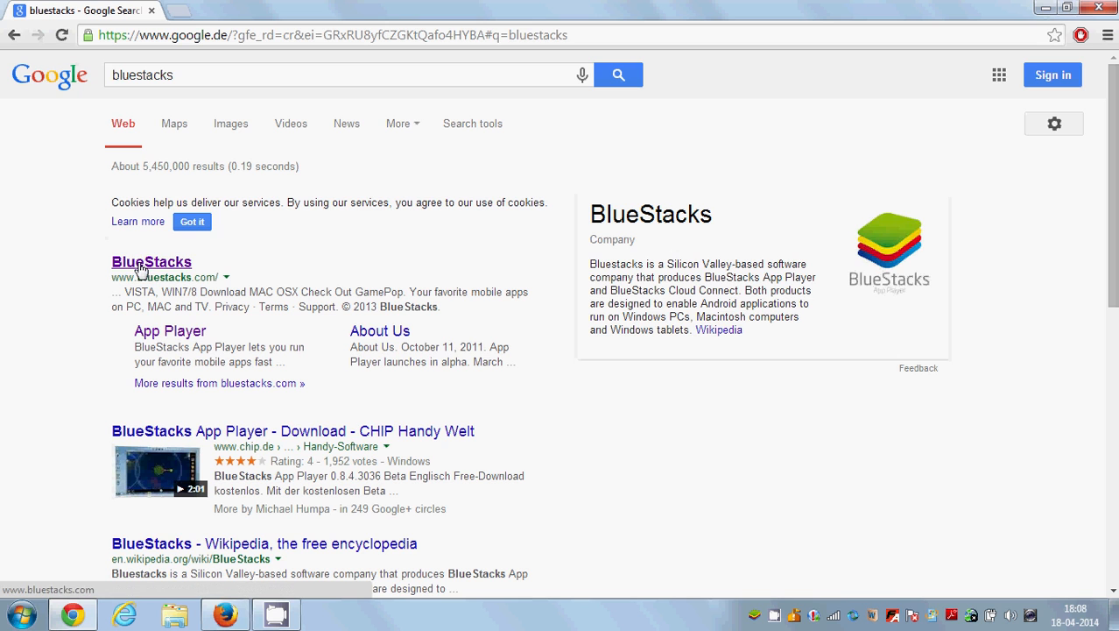
click(151, 261)
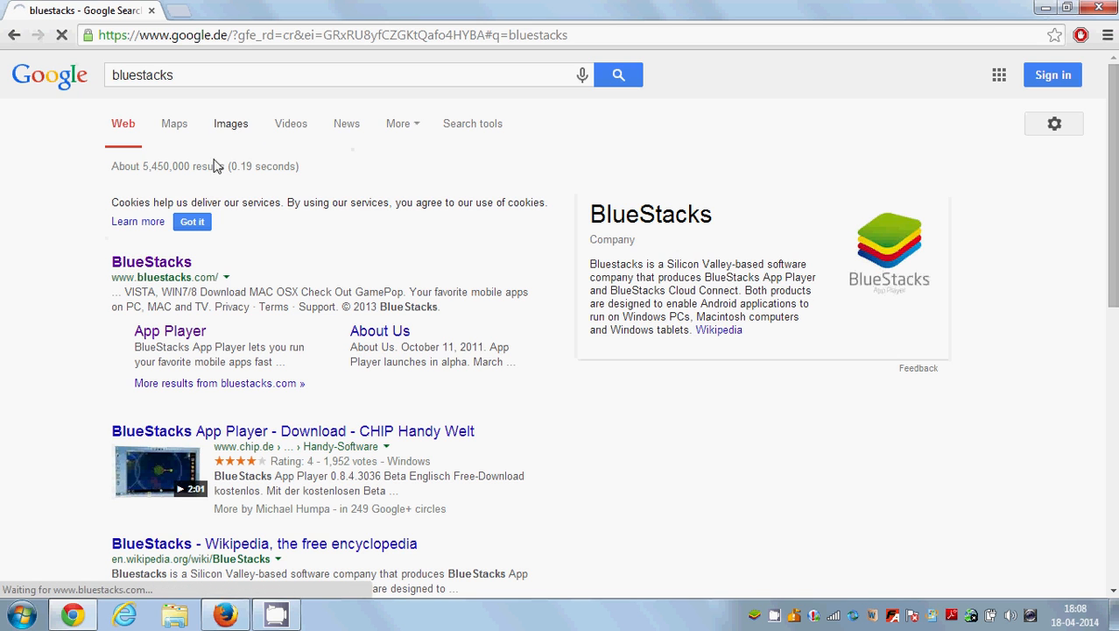
- Request the App Player download for Windows (XP, Vista, Win7/8) from bluestacks.com
click(151, 261)
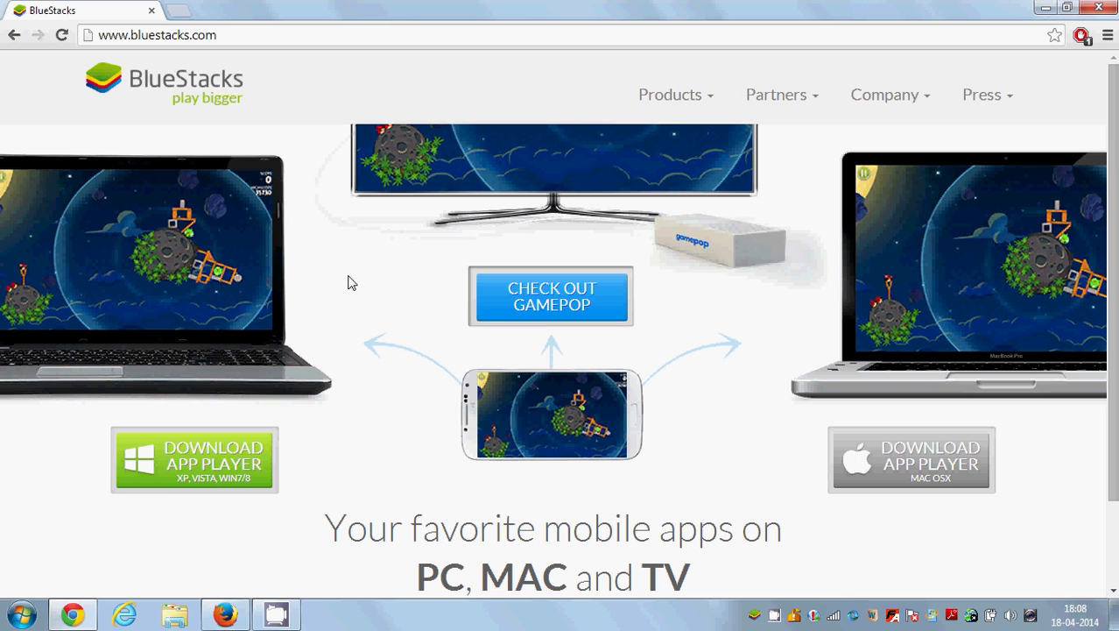
mouse_move(299, 331)
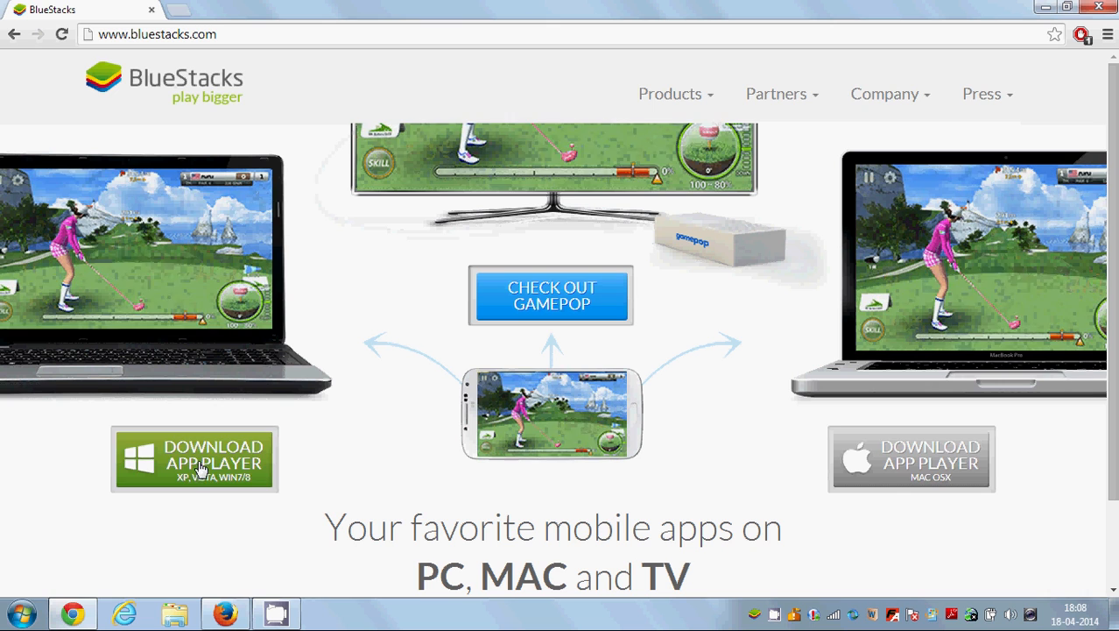
mouse_move(911, 459)
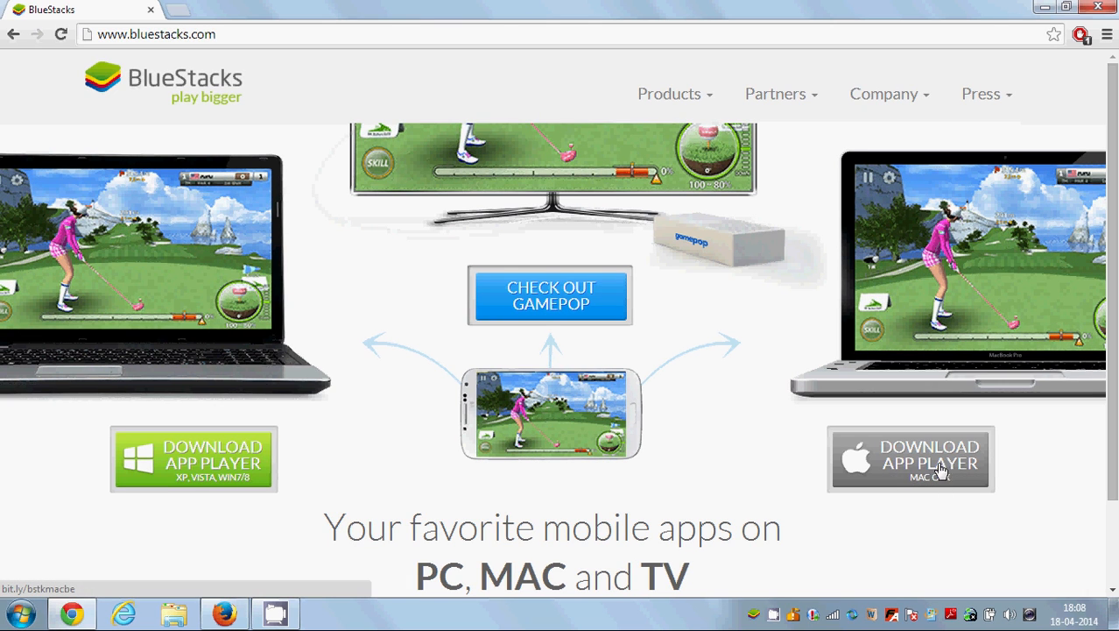
mouse_move(914, 470)
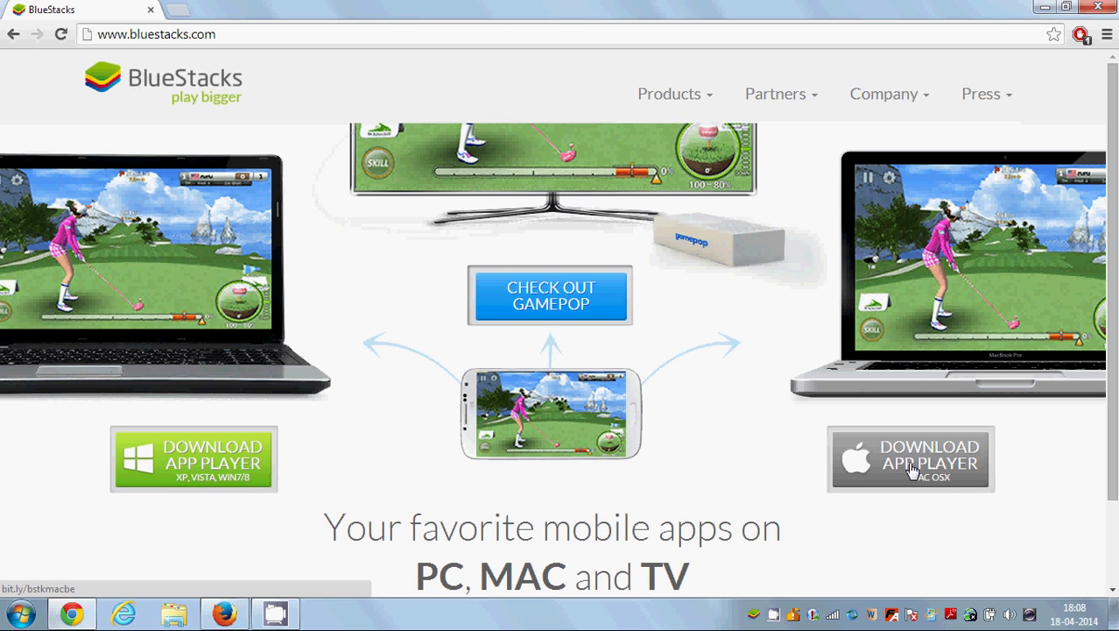
mouse_move(925, 459)
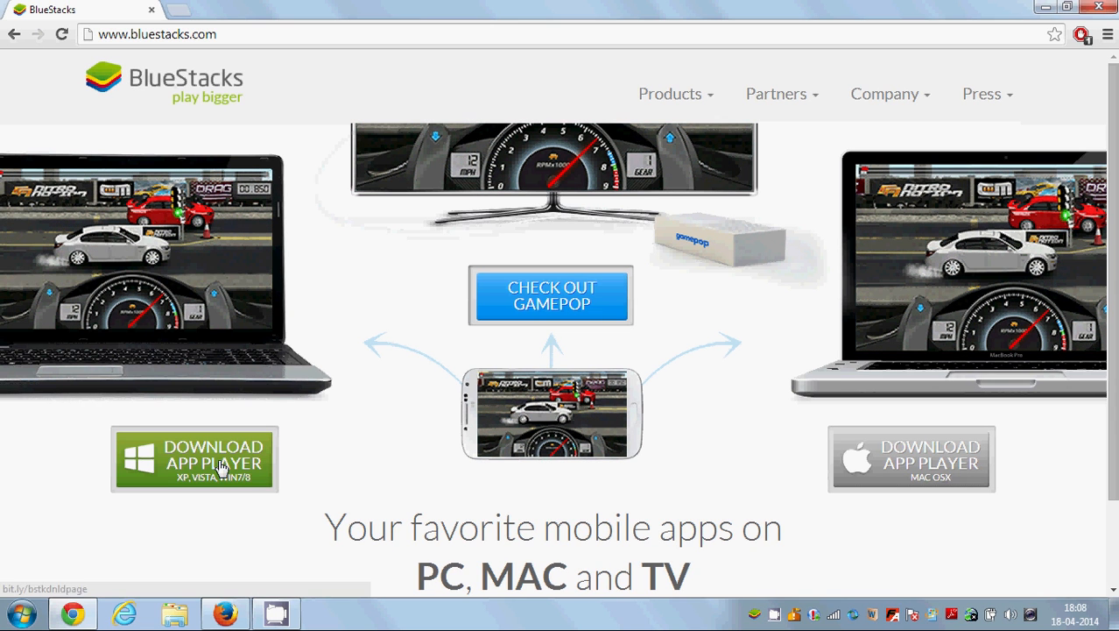
mouse_move(215, 476)
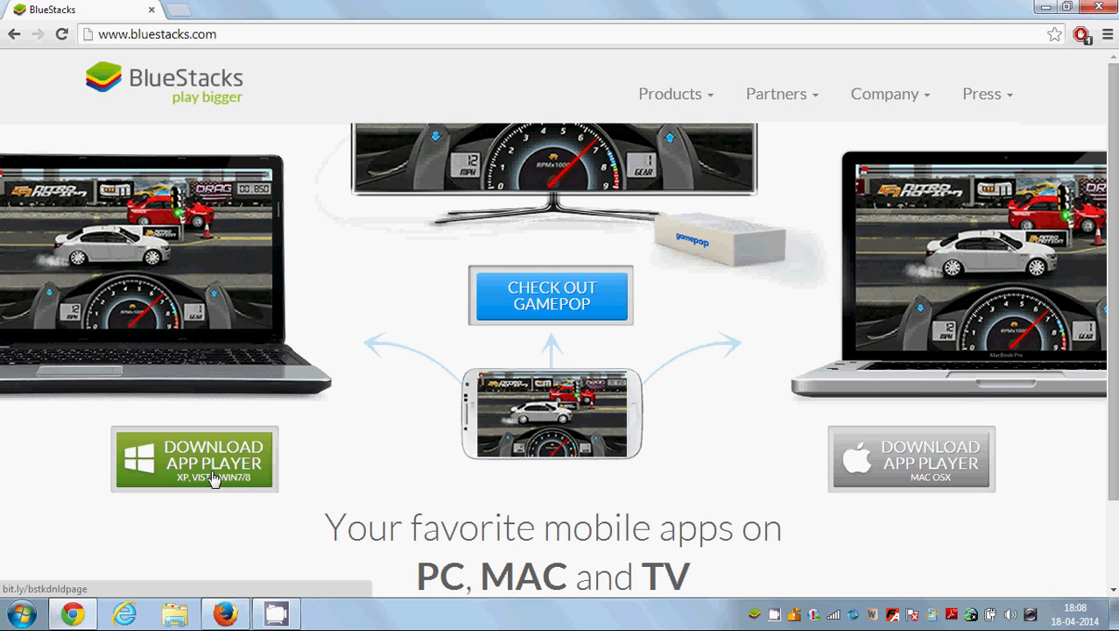
mouse_move(242, 523)
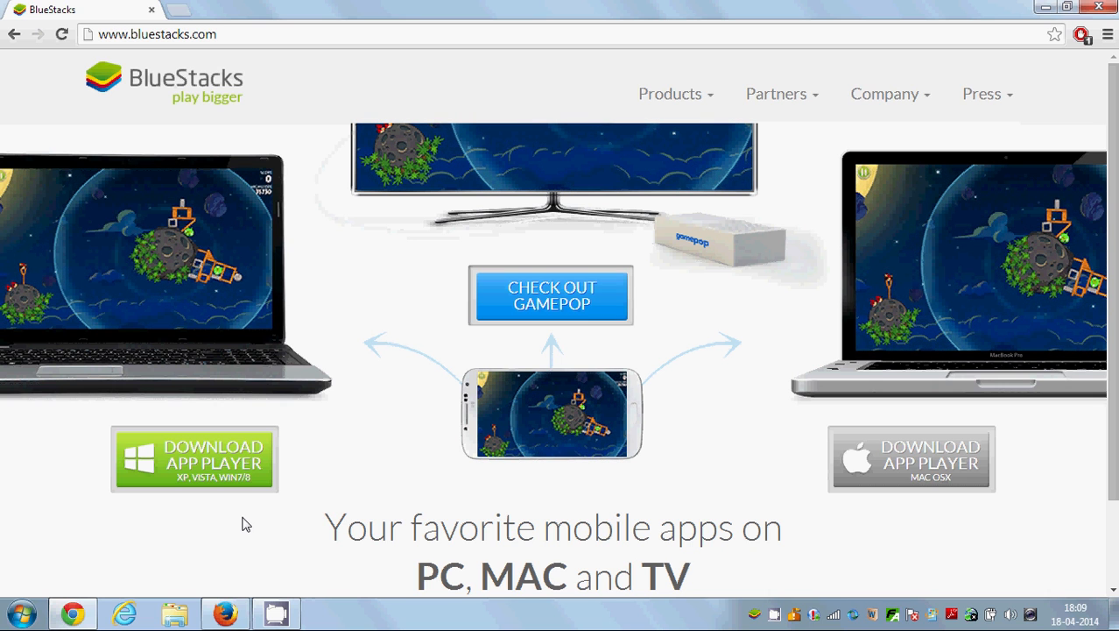
mouse_move(284, 519)
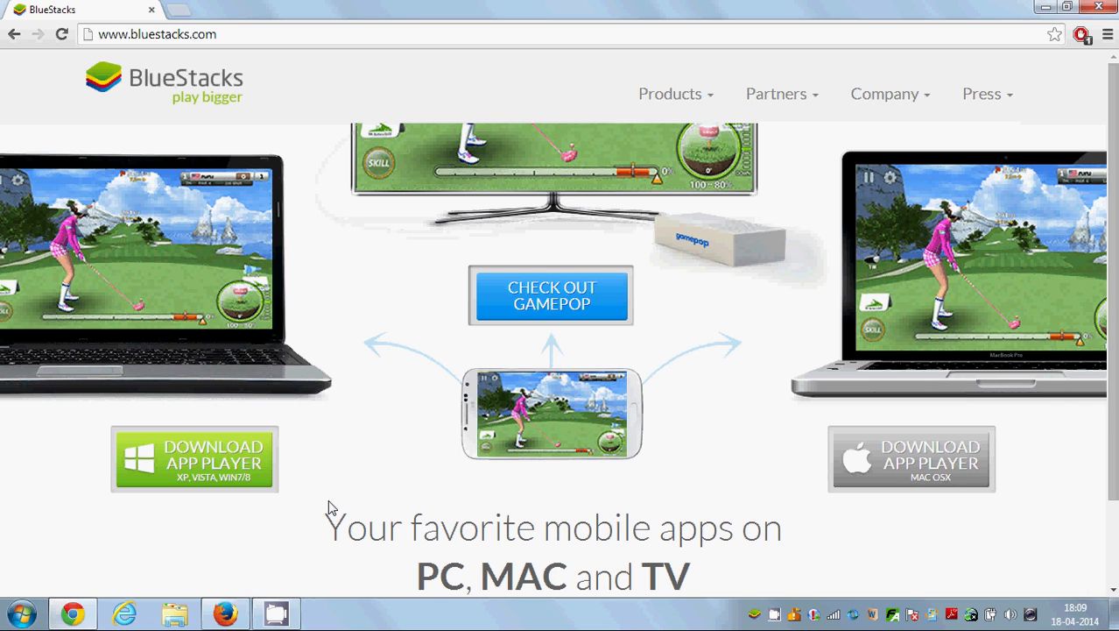
mouse_move(182, 487)
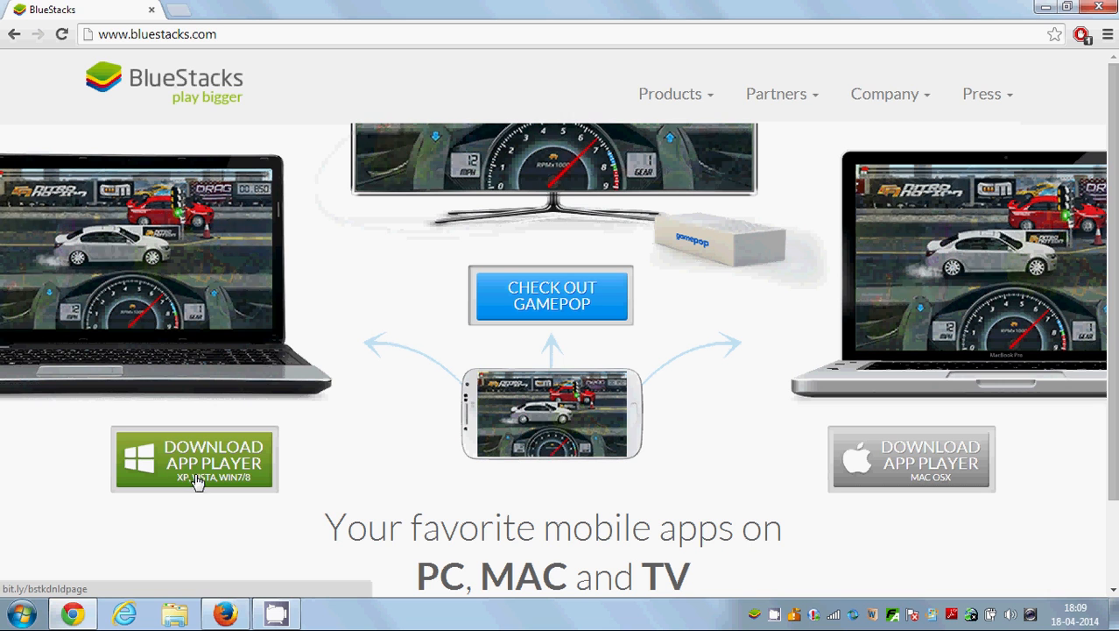
mouse_move(166, 494)
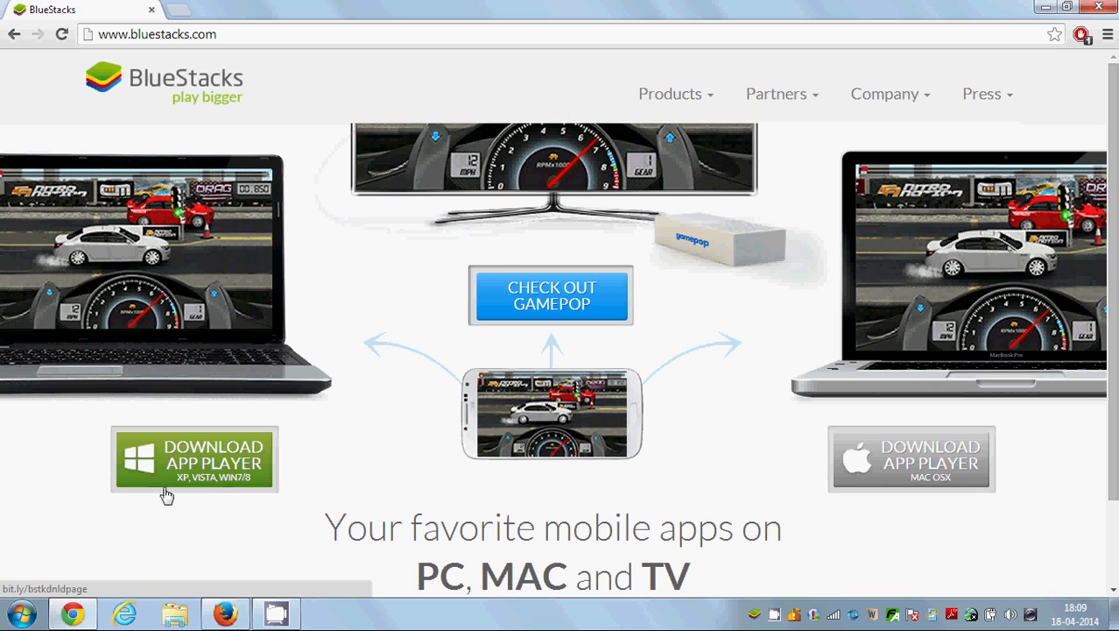
click(21, 613)
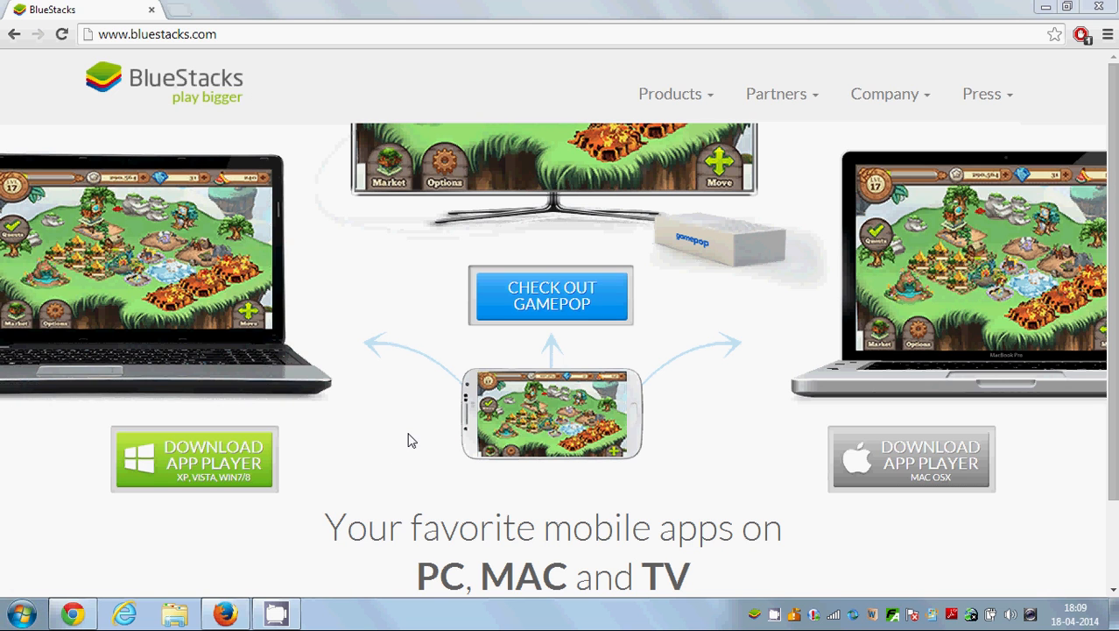
mouse_move(406, 478)
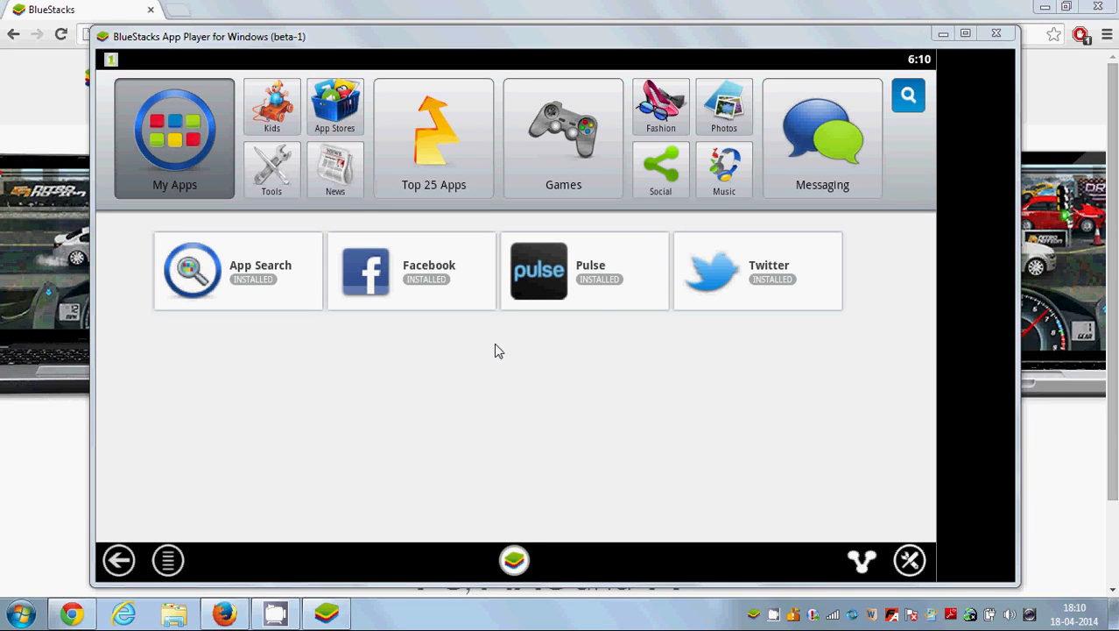
mouse_move(809, 164)
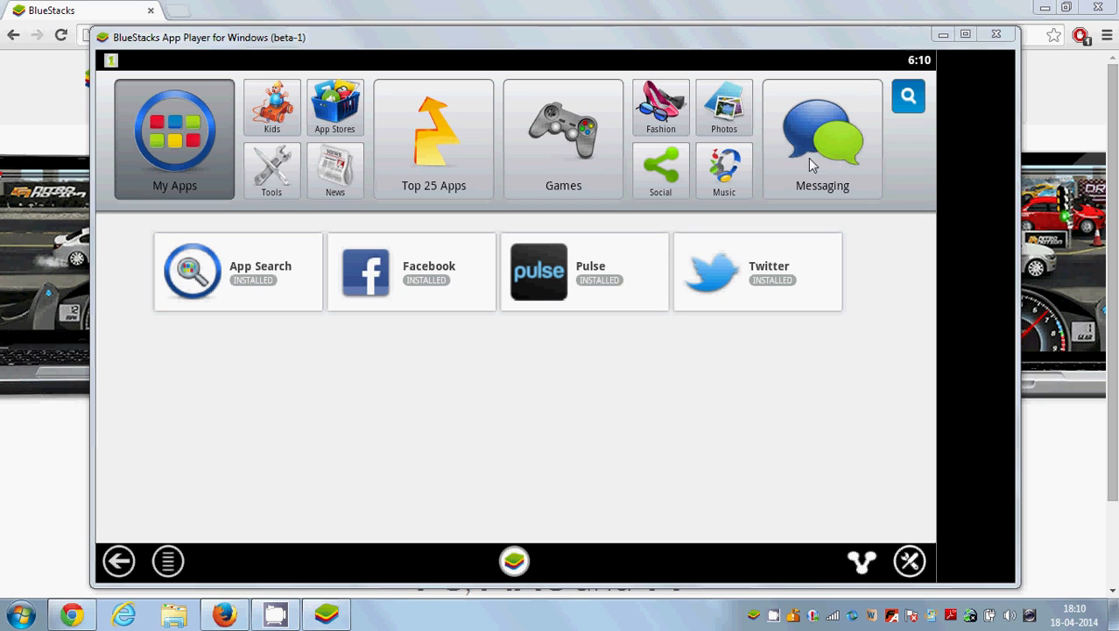
mouse_move(832, 157)
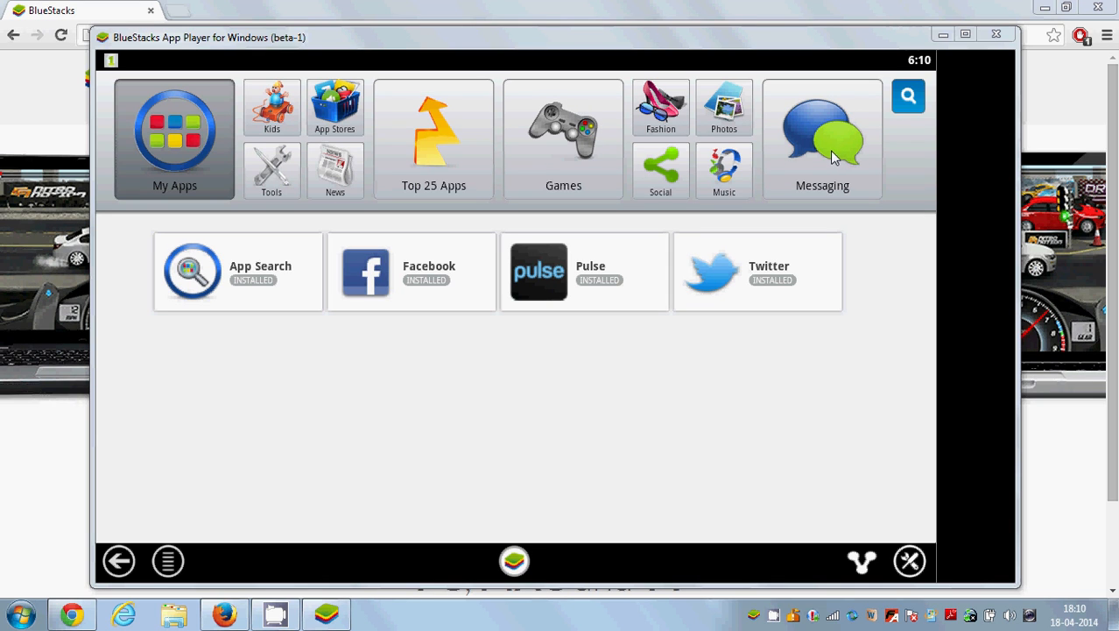
mouse_move(822, 133)
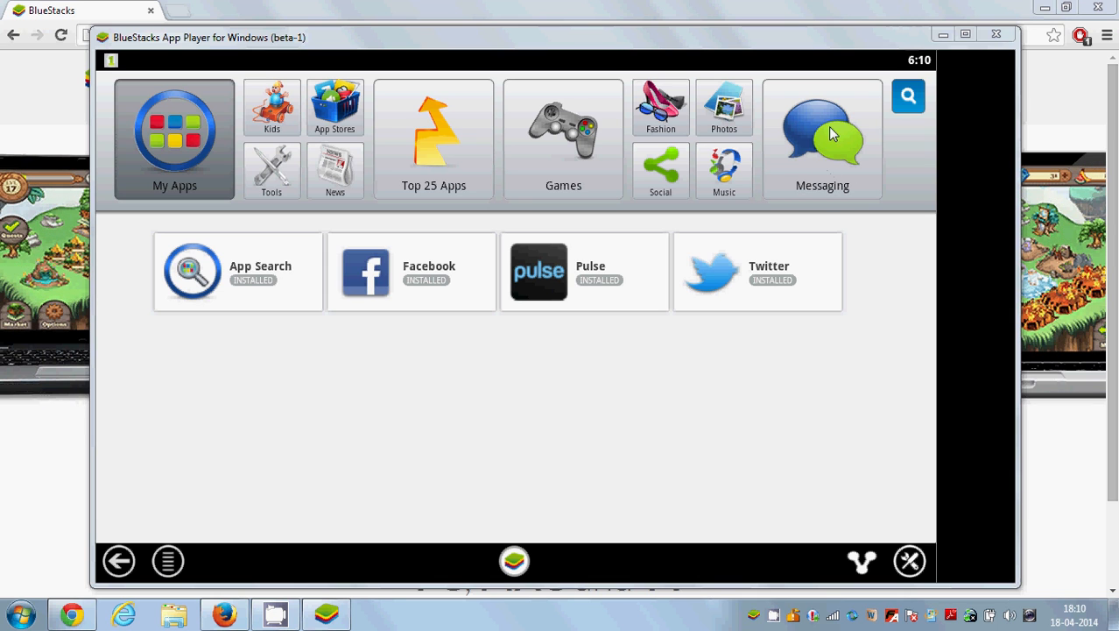
mouse_move(819, 147)
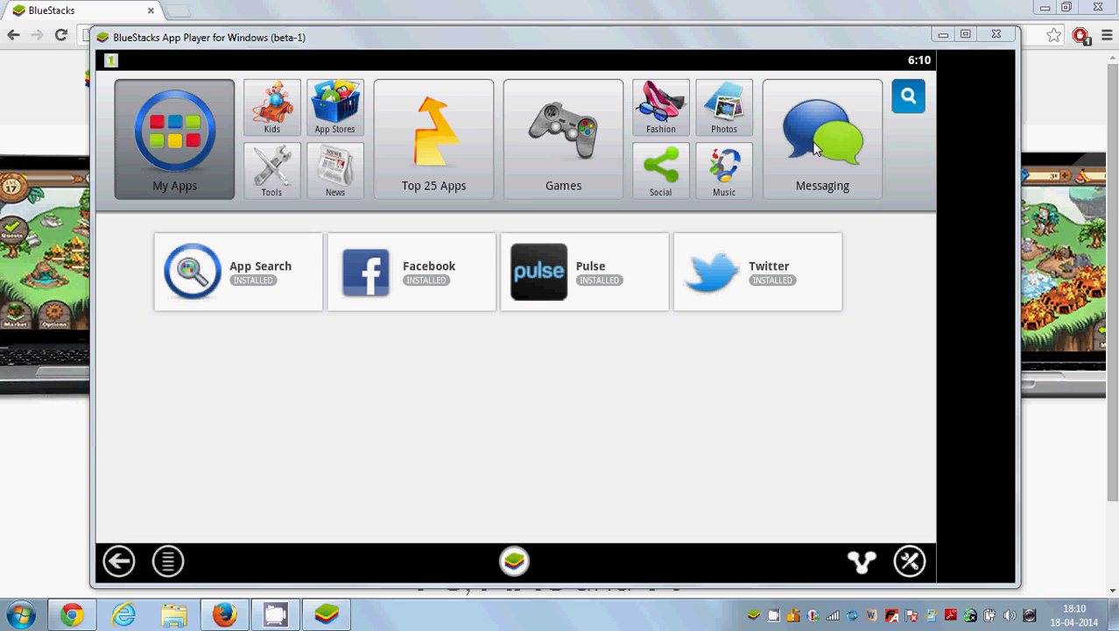
- Install WhatsApp Messenger from the 1Mobile app-store search results into Messaging apps
click(822, 137)
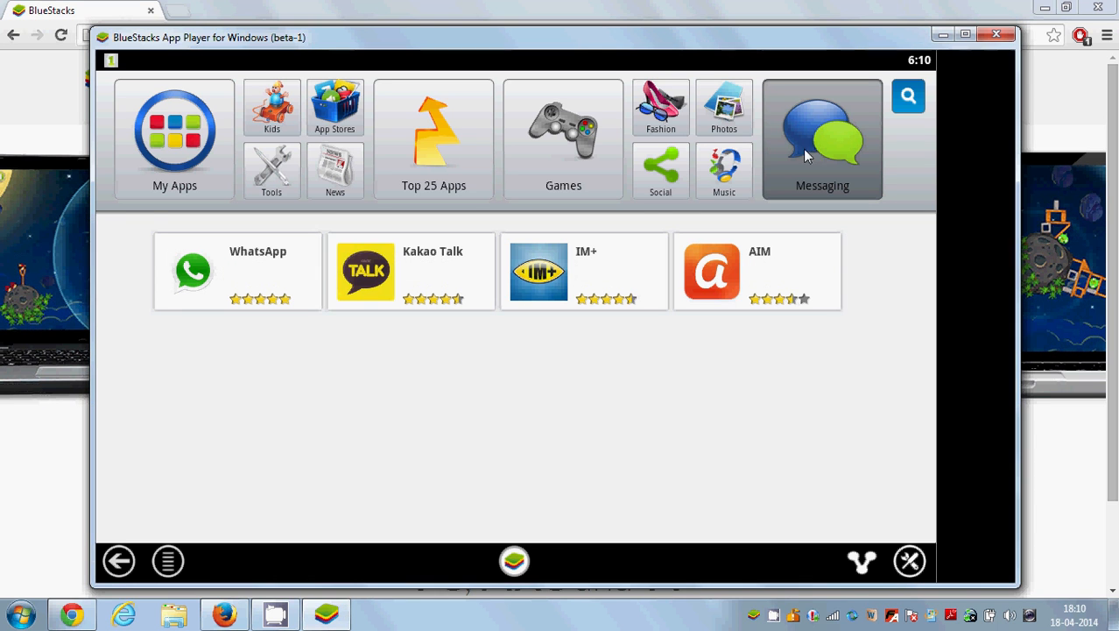
mouse_move(298, 271)
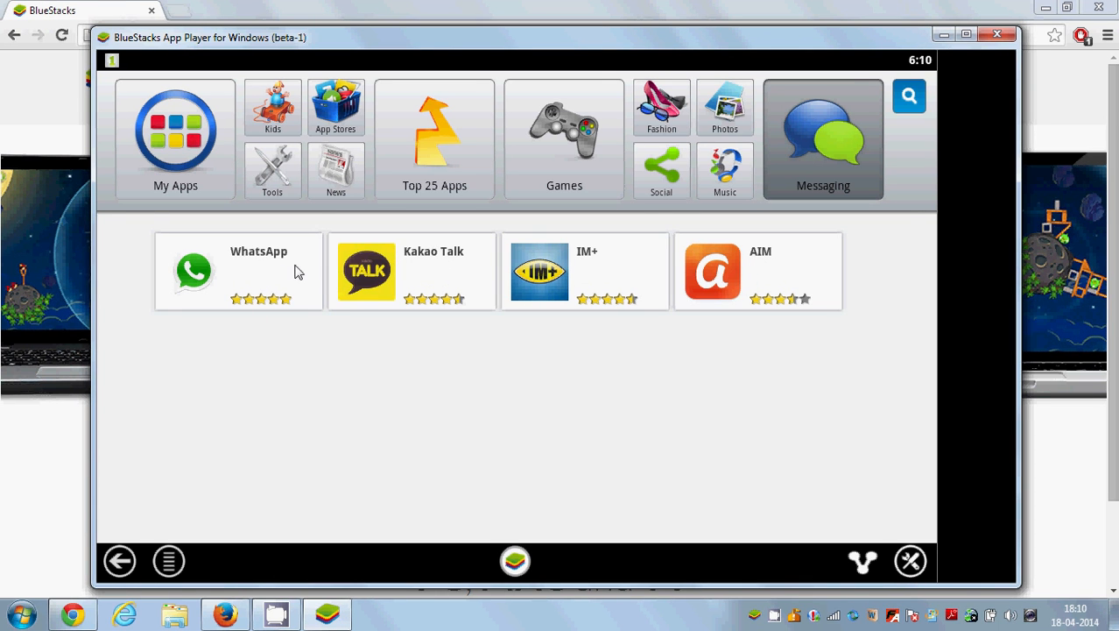
mouse_move(560, 284)
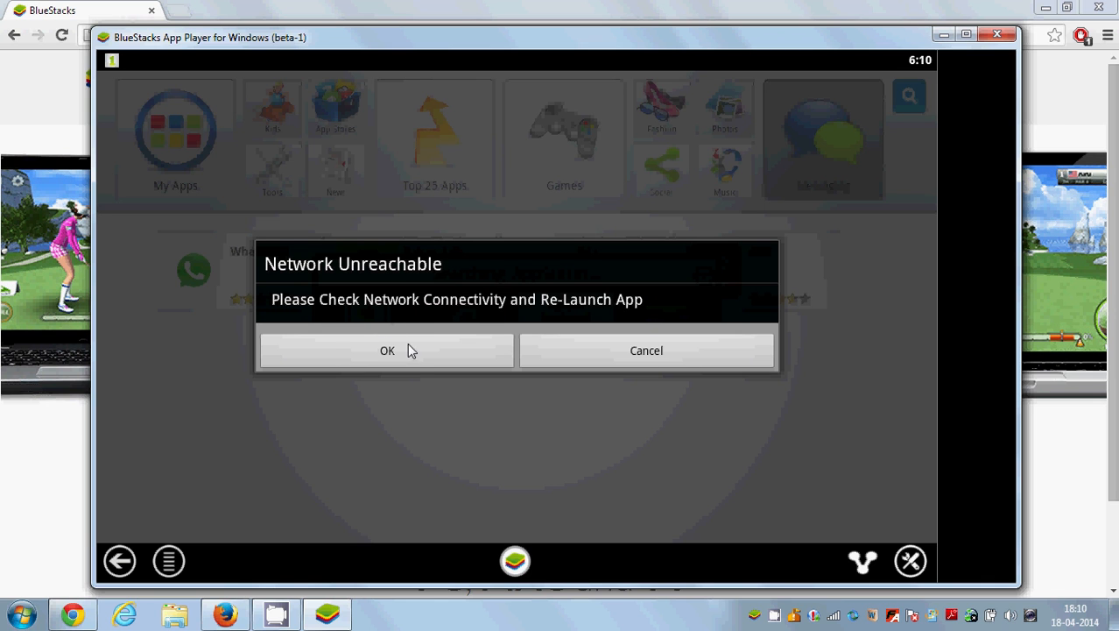
click(387, 350)
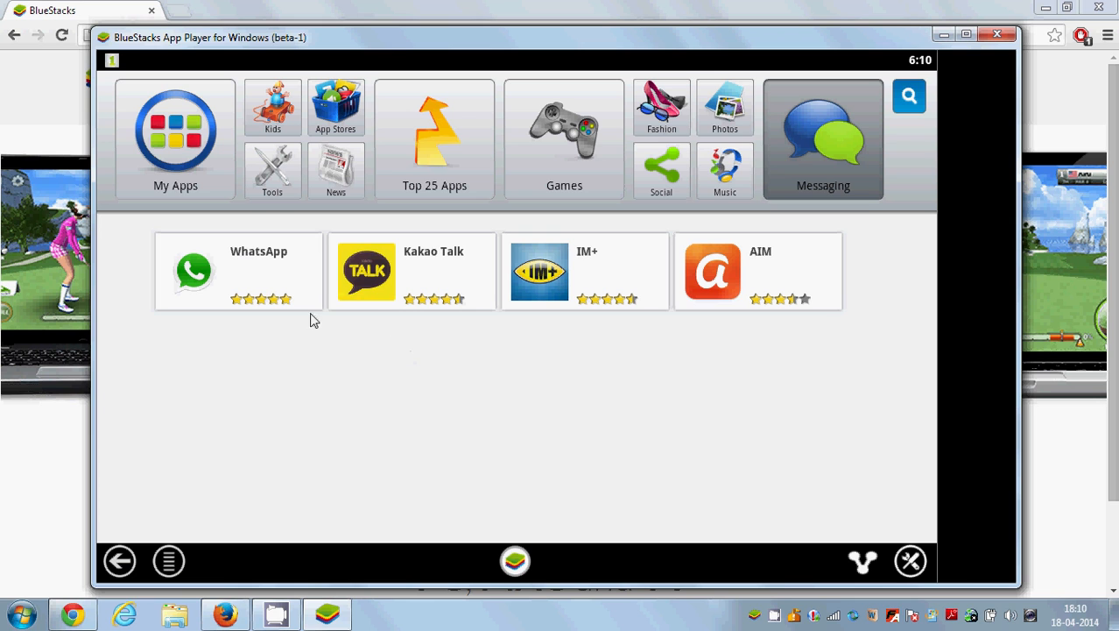
mouse_move(266, 273)
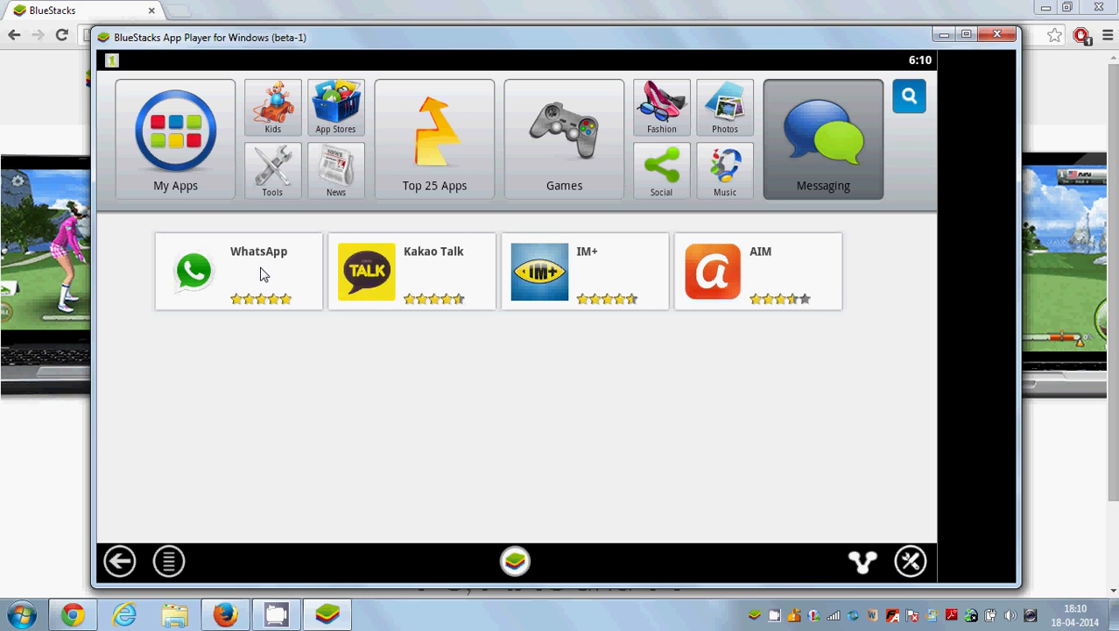
click(336, 106)
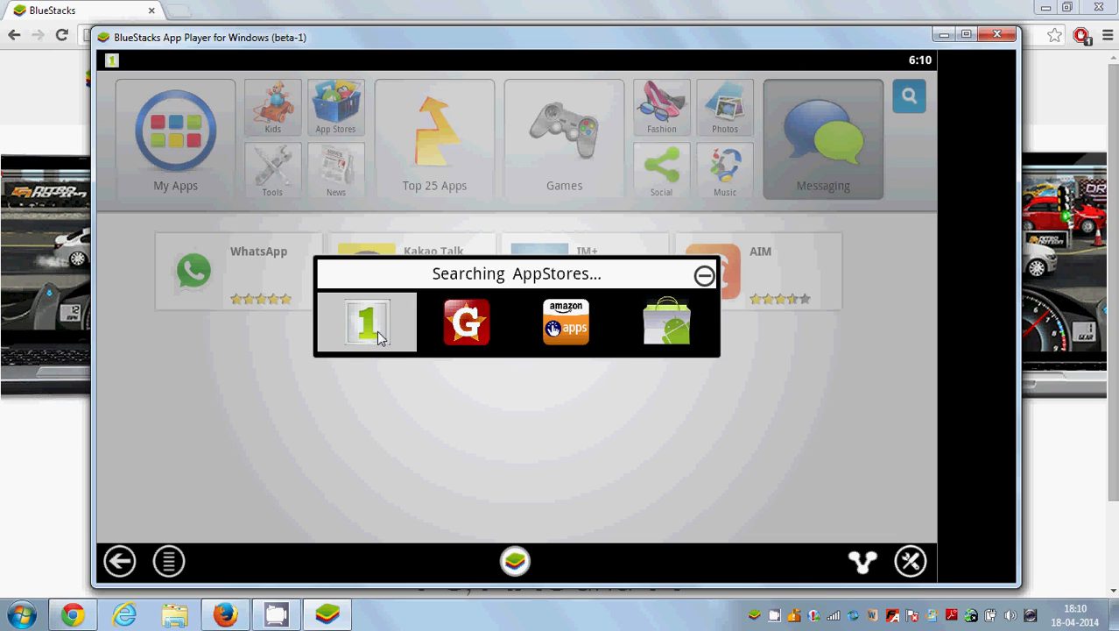
mouse_move(667, 322)
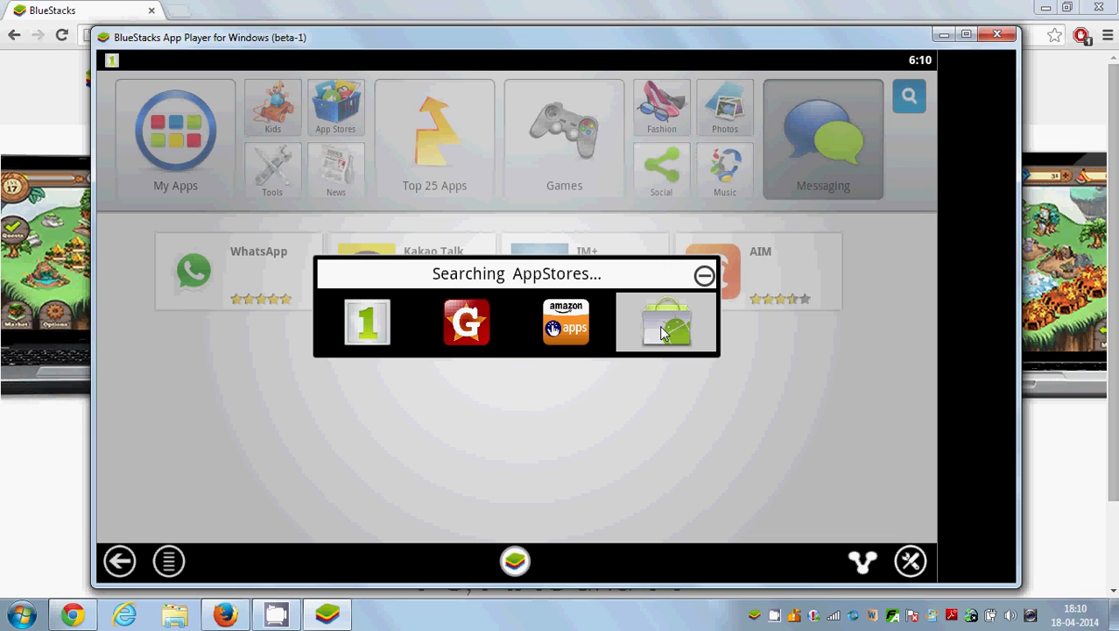
click(665, 323)
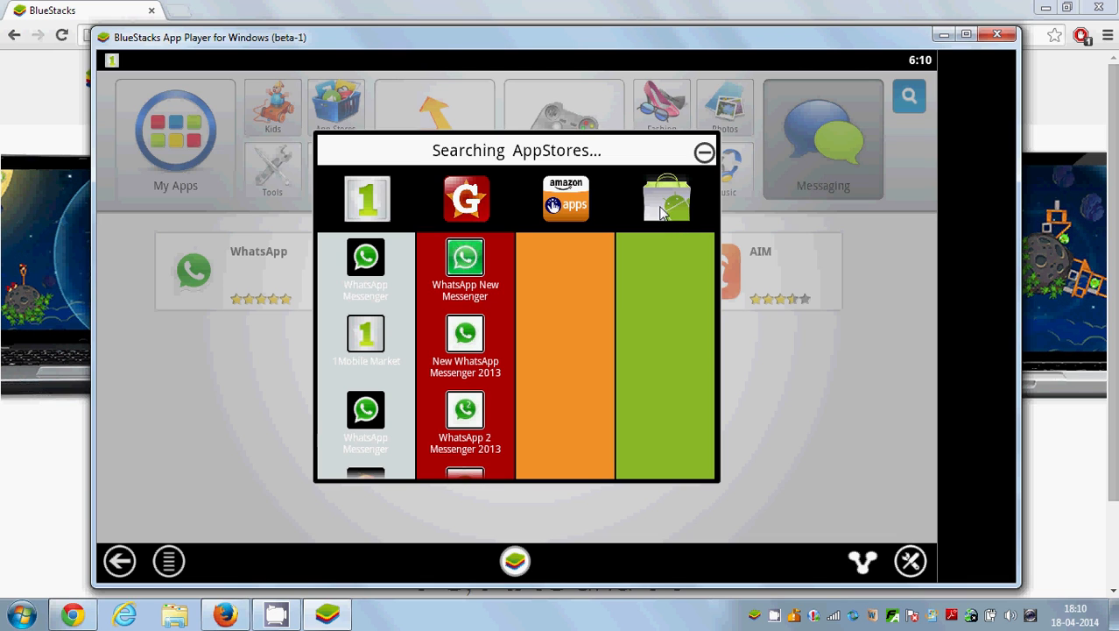
mouse_move(657, 206)
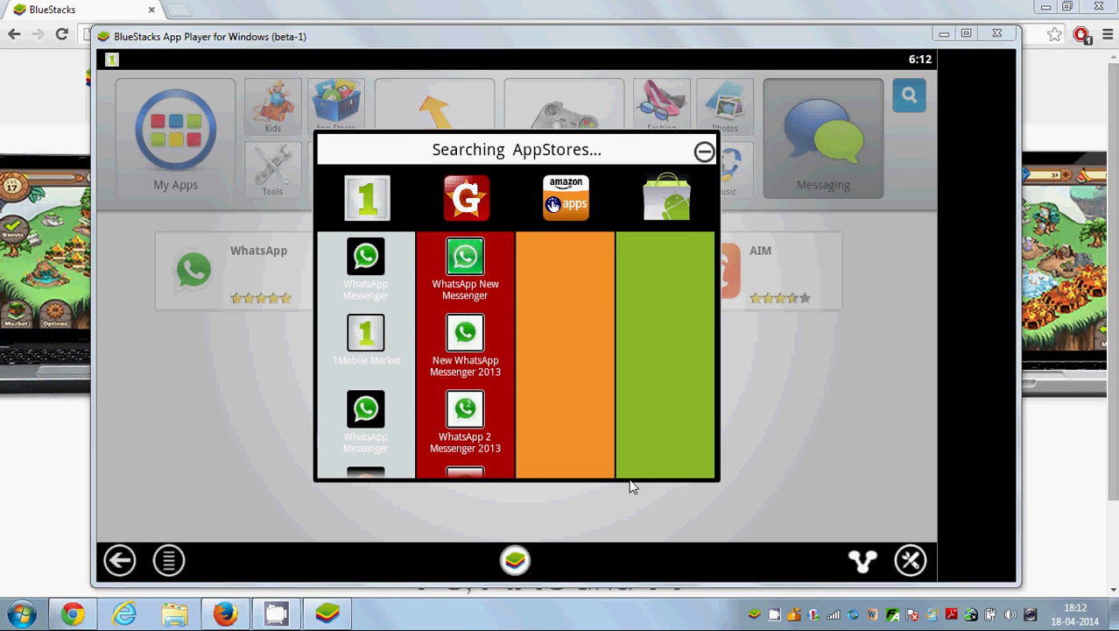
mouse_move(667, 226)
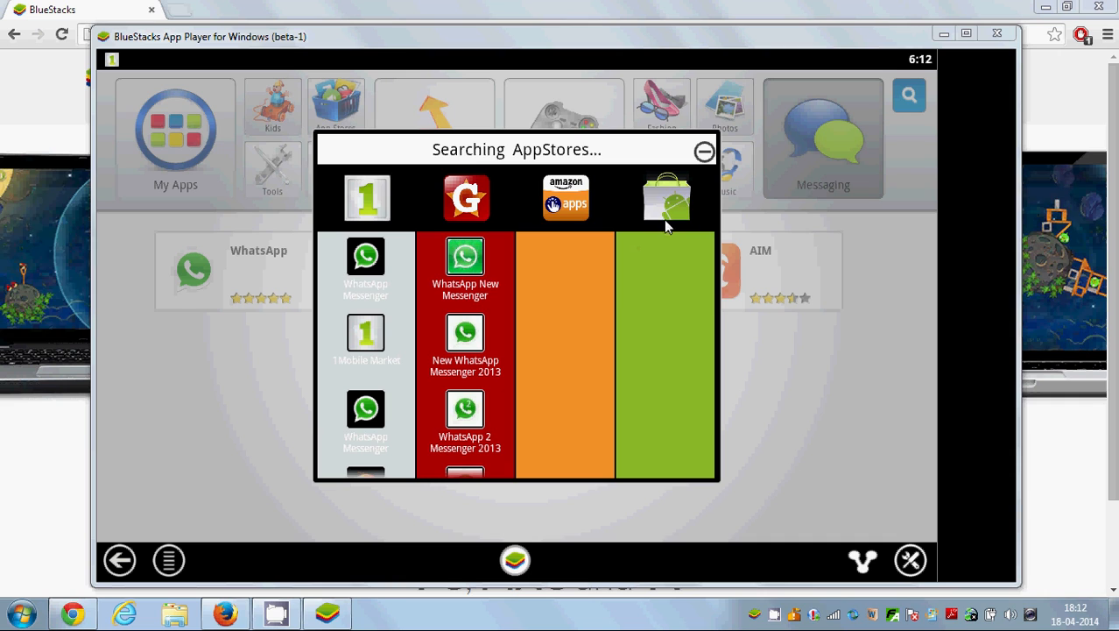
mouse_move(424, 252)
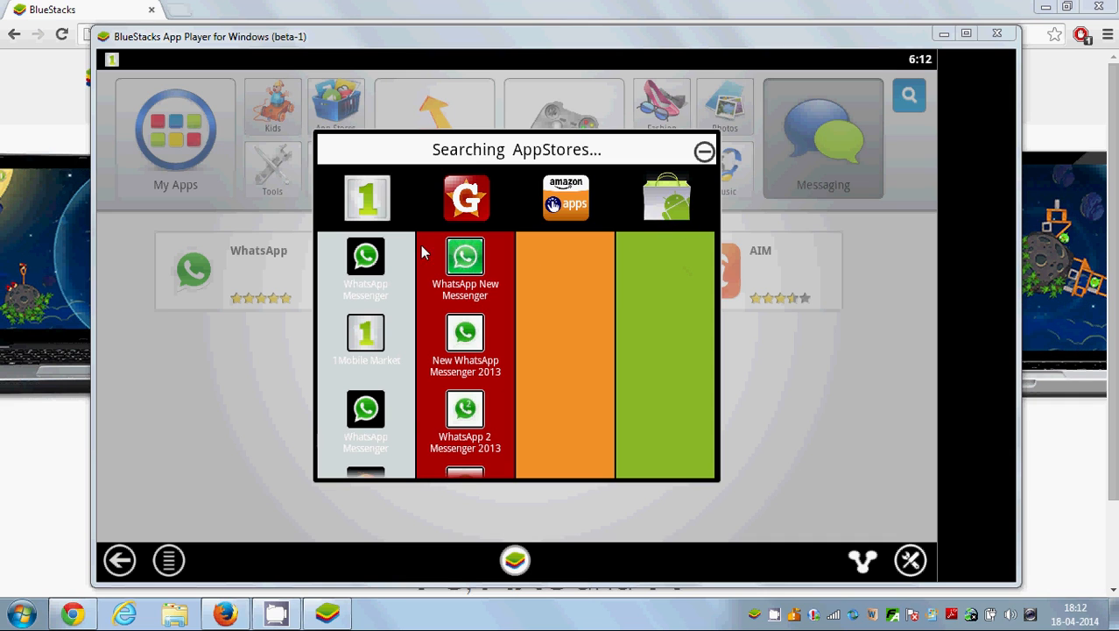
mouse_move(370, 209)
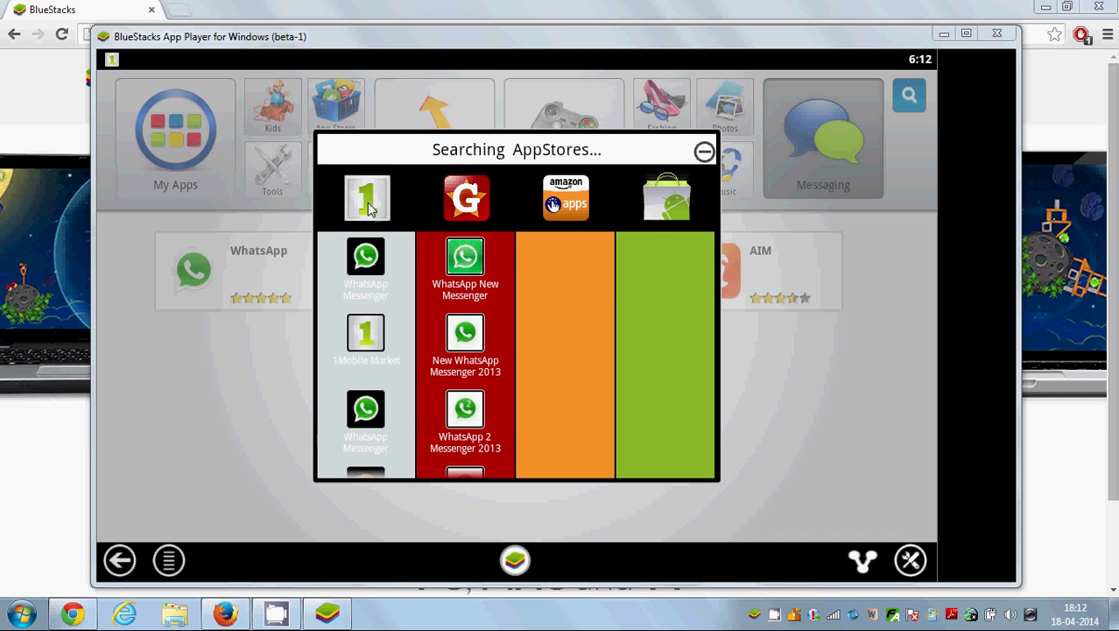
mouse_move(372, 274)
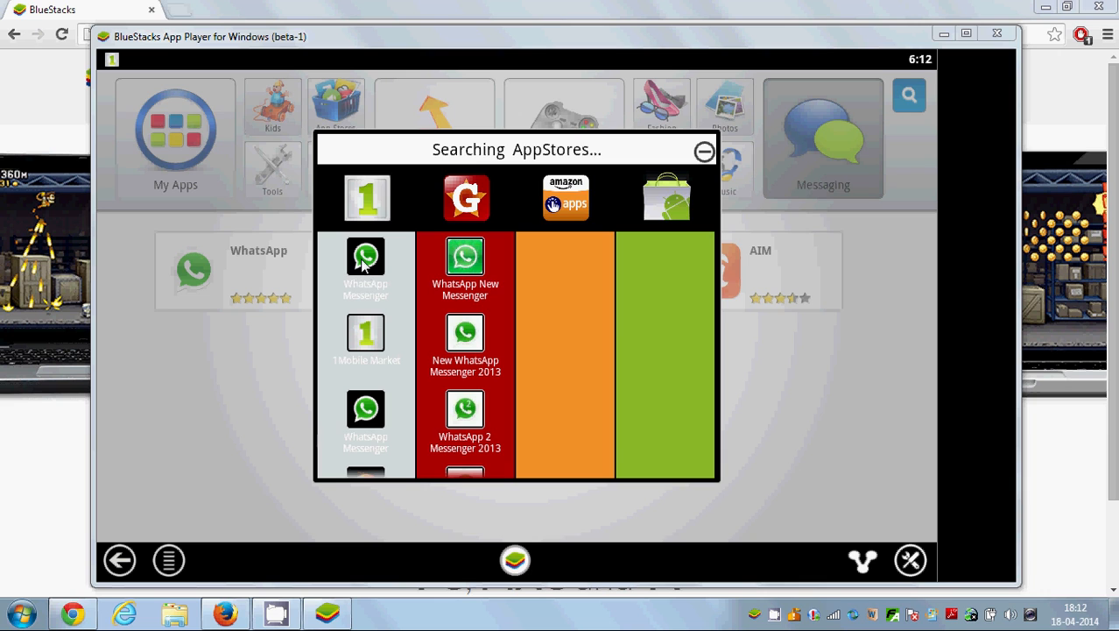
click(364, 267)
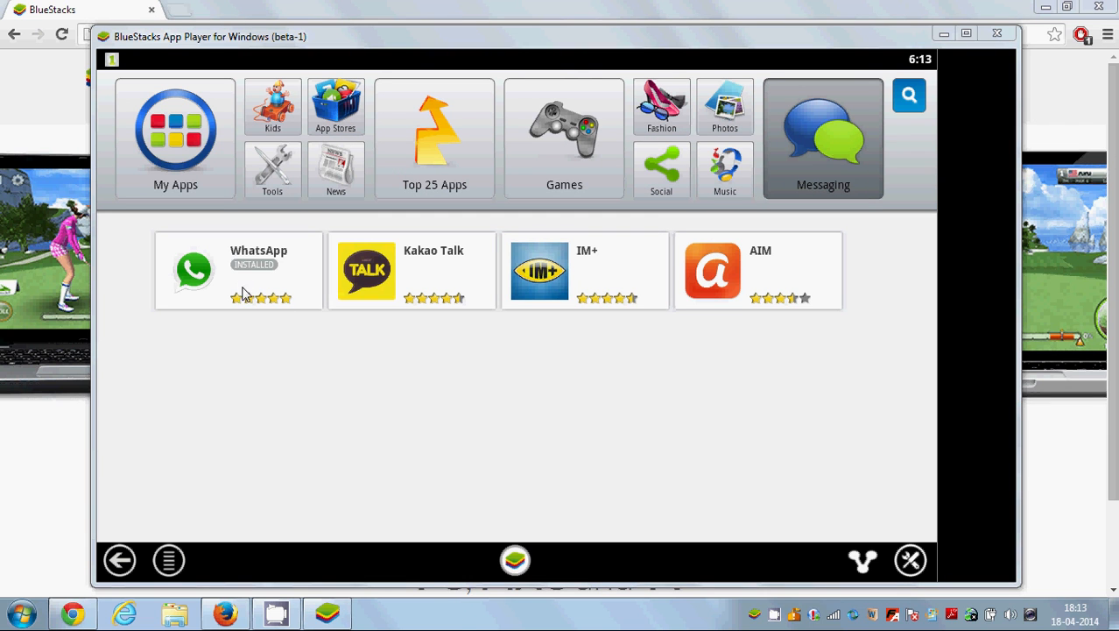
mouse_move(224, 266)
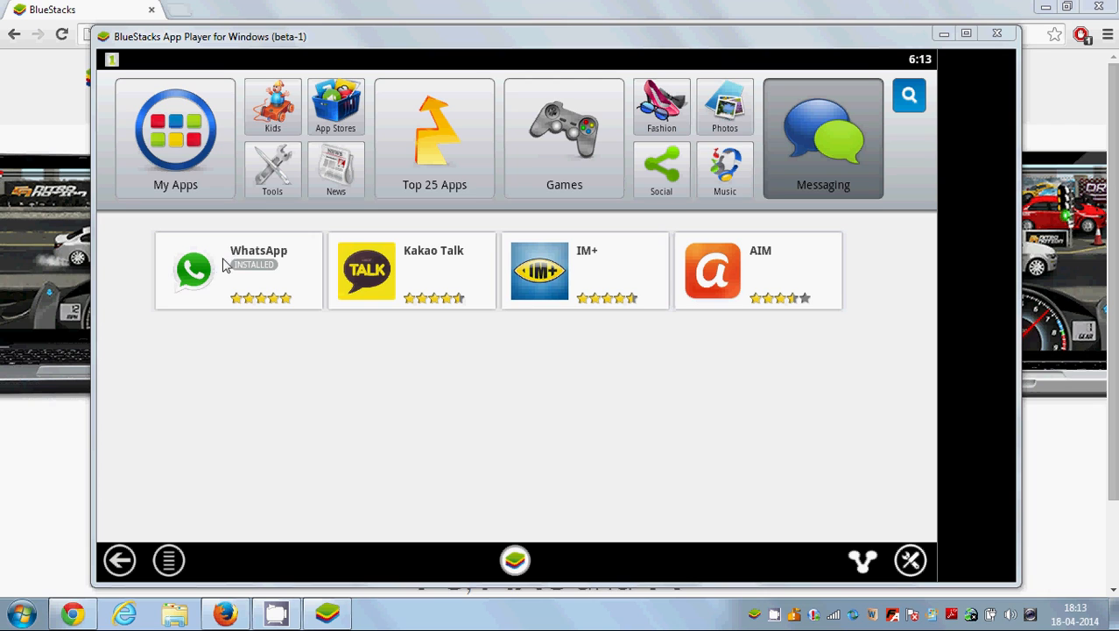
mouse_move(255, 271)
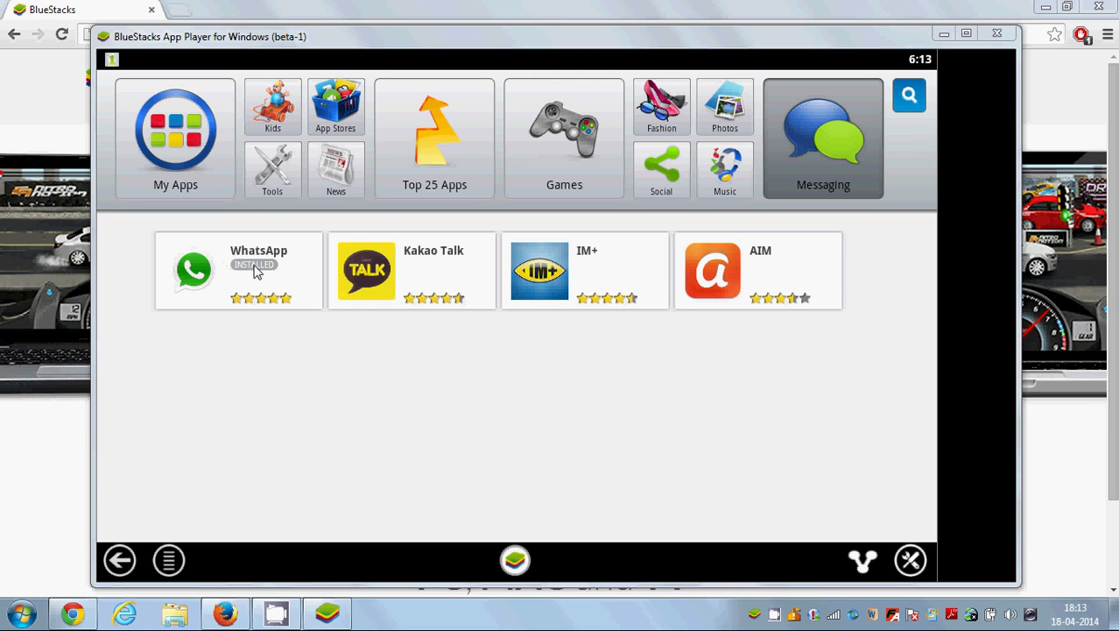
mouse_move(234, 273)
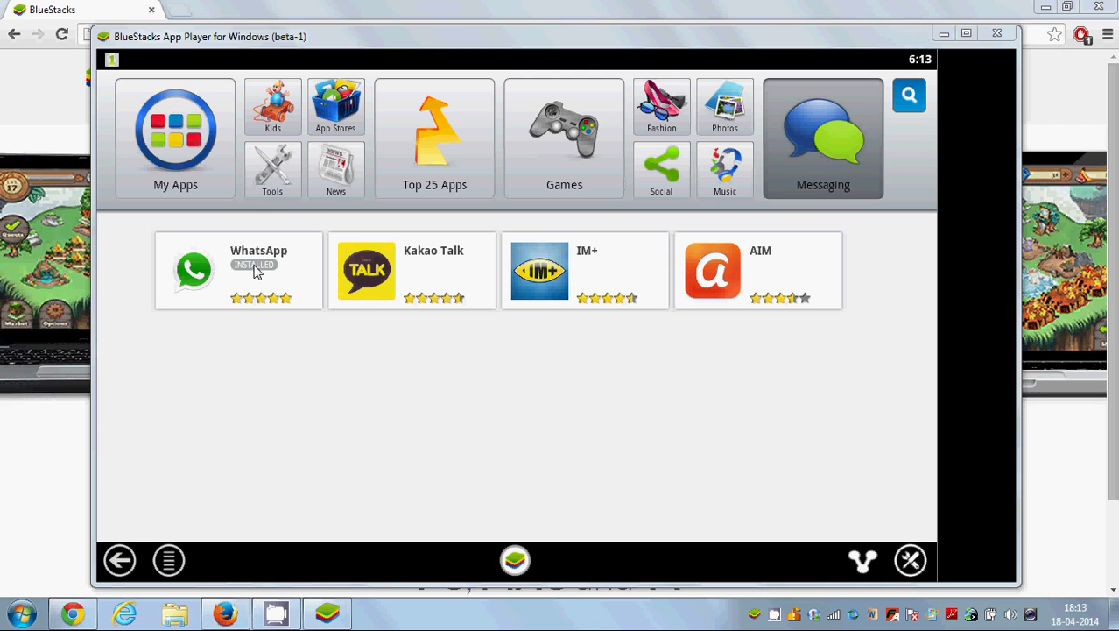
mouse_move(244, 273)
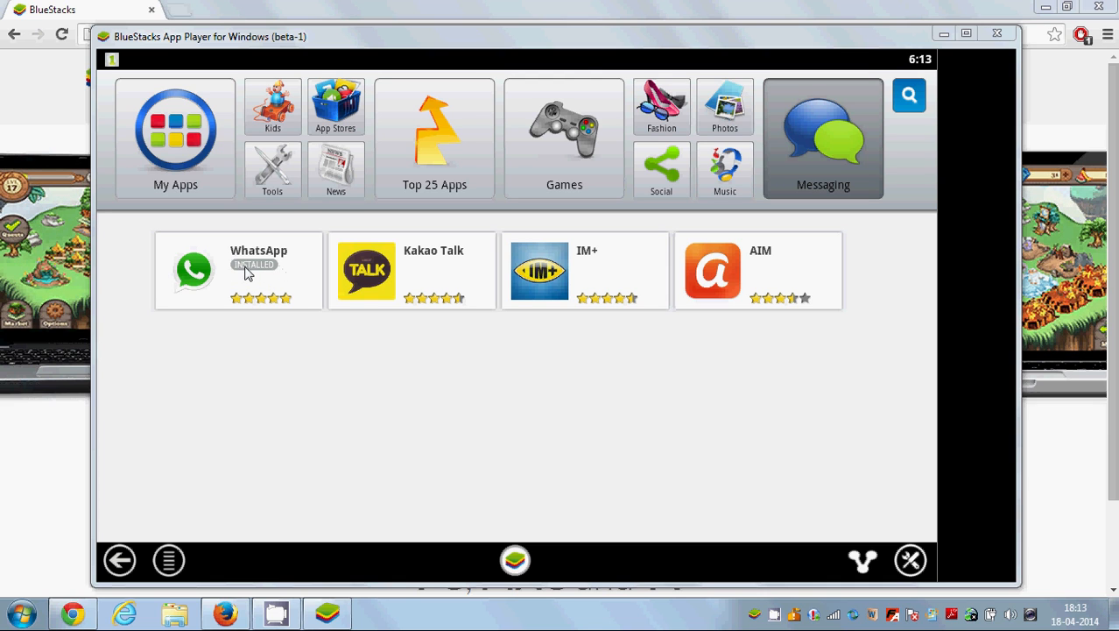
mouse_move(270, 280)
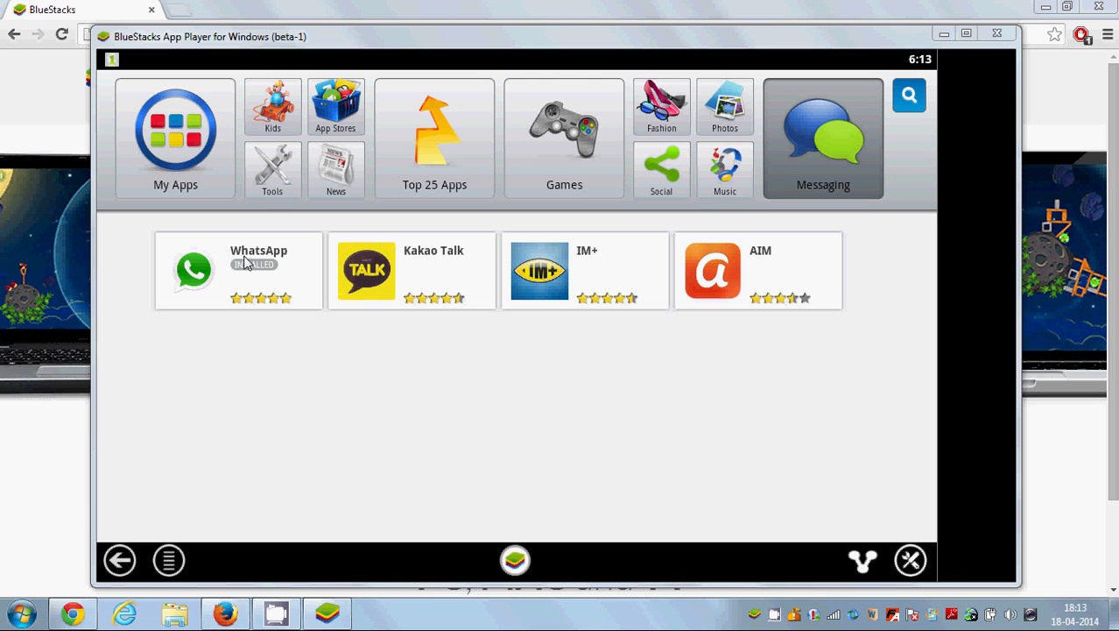
mouse_move(241, 266)
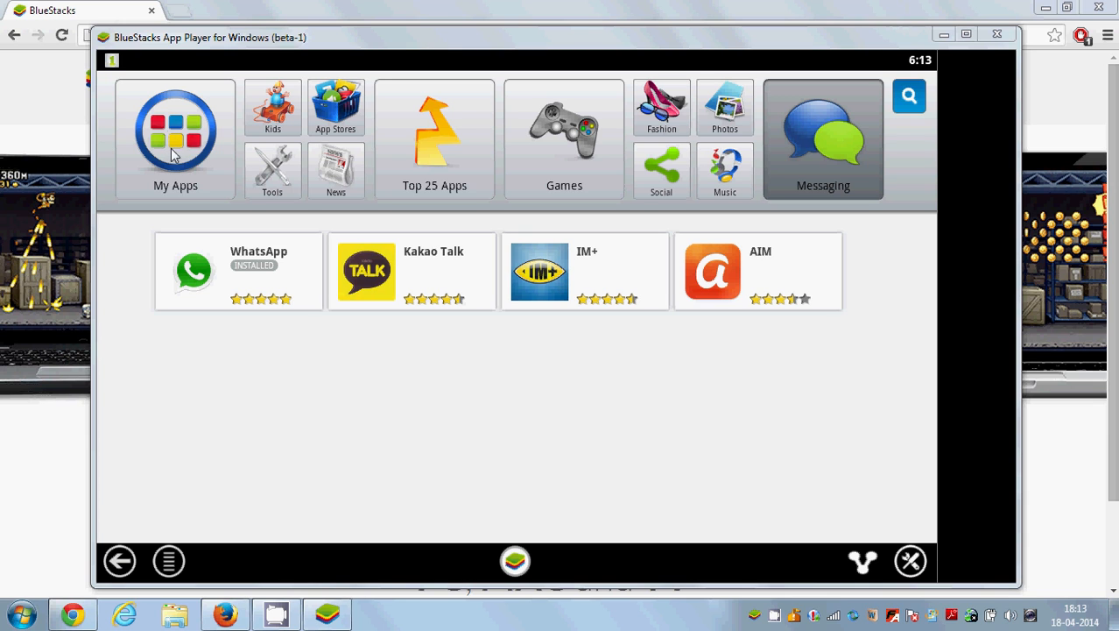
- Show My Apps with WhatsApp listed as installed
click(175, 140)
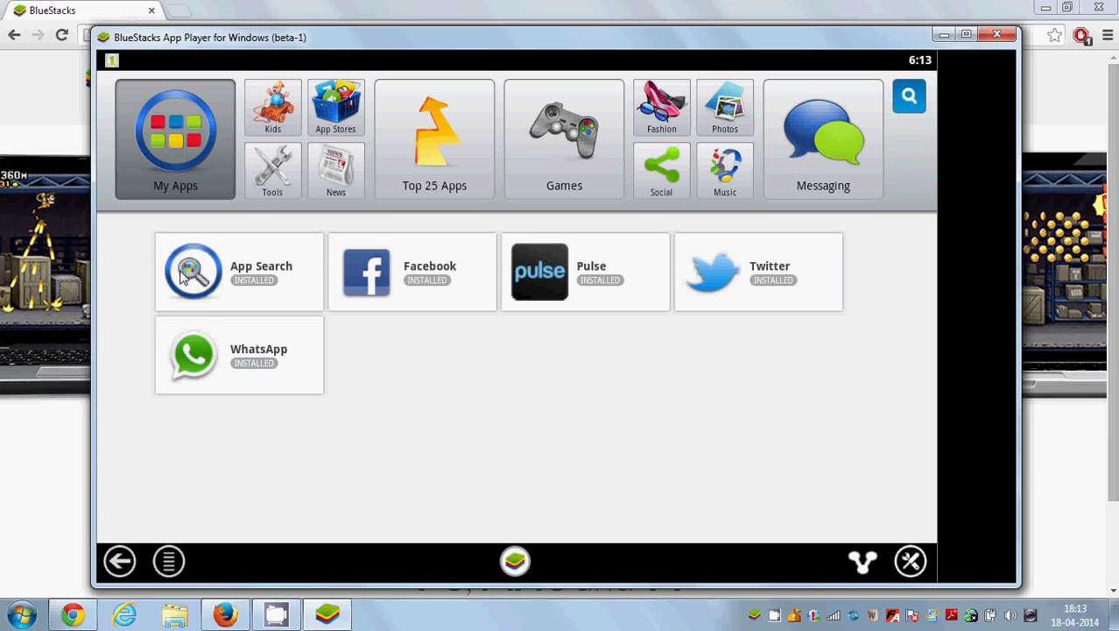
mouse_move(255, 375)
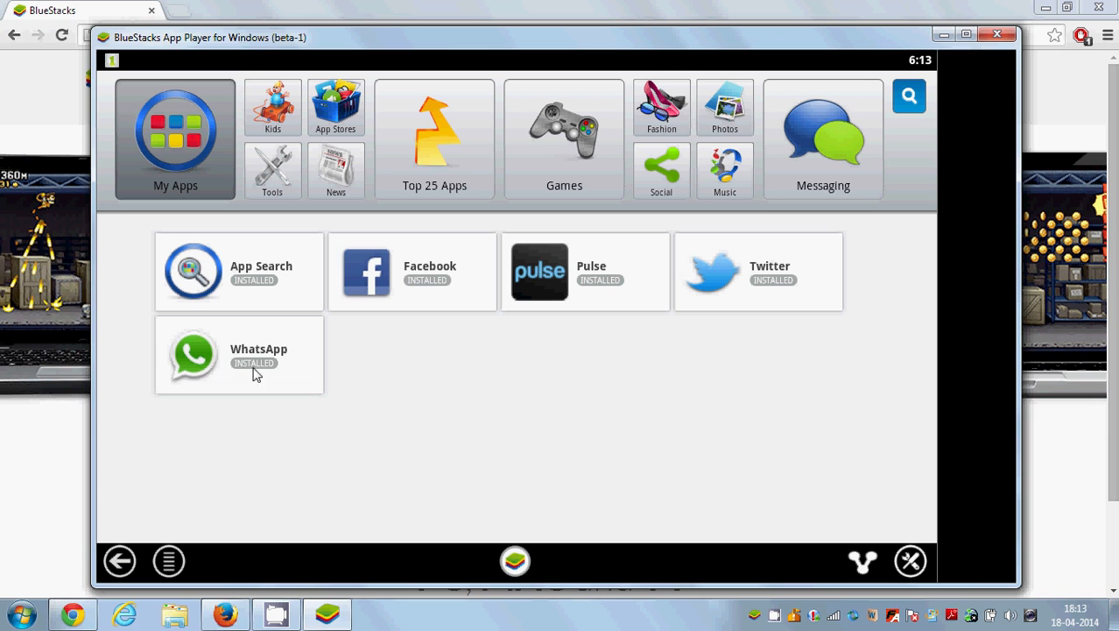
mouse_move(214, 379)
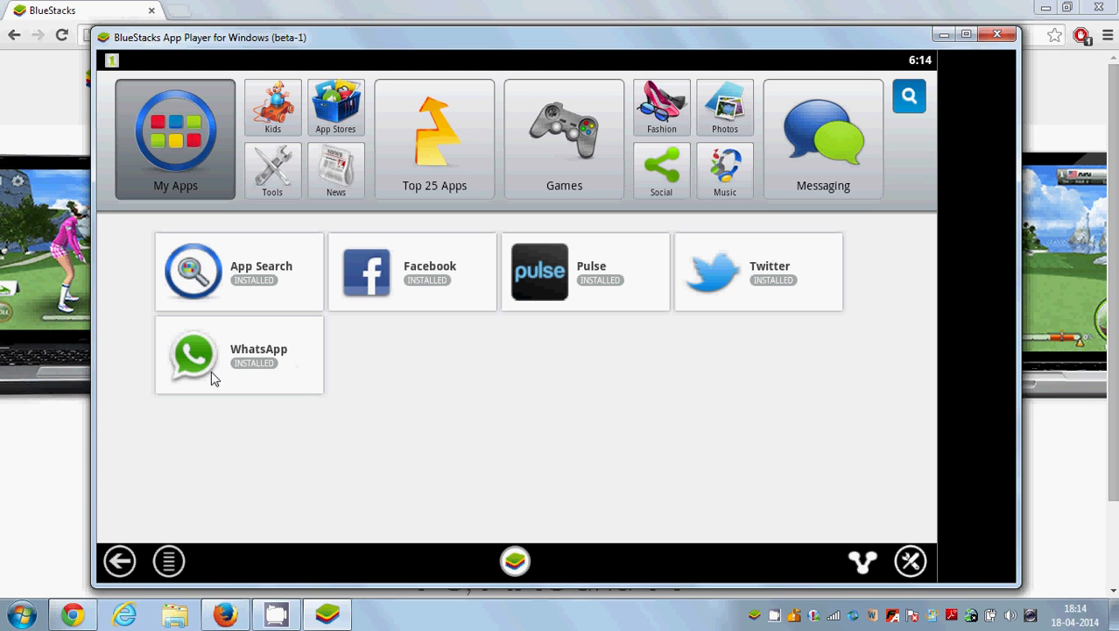
mouse_move(238, 361)
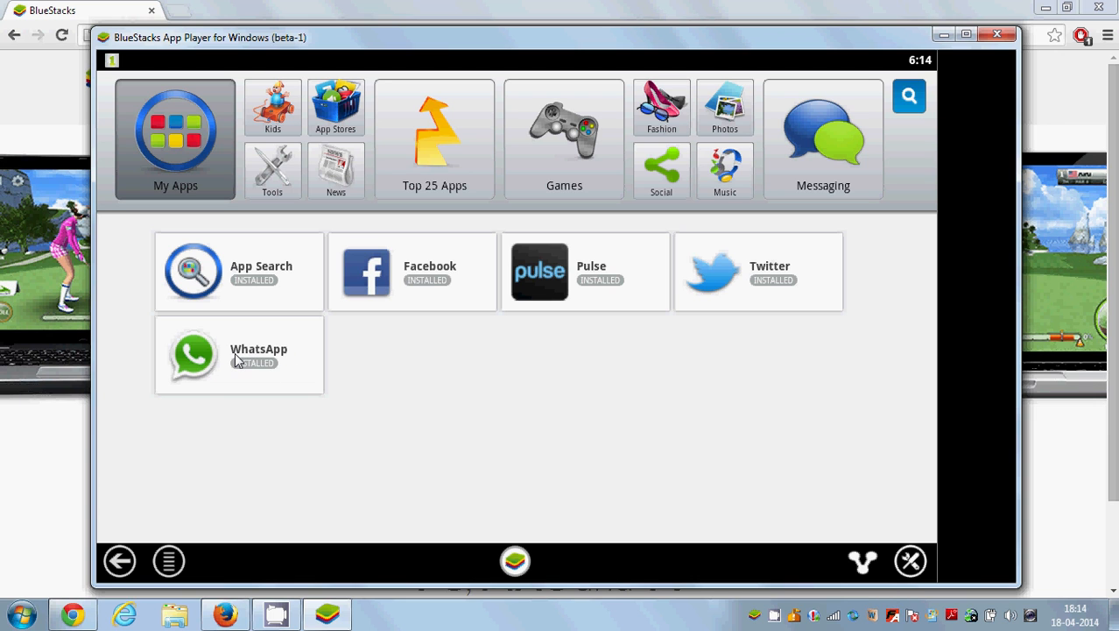
- Launch WhatsApp and accept its terms to reach phone-number verification
click(238, 354)
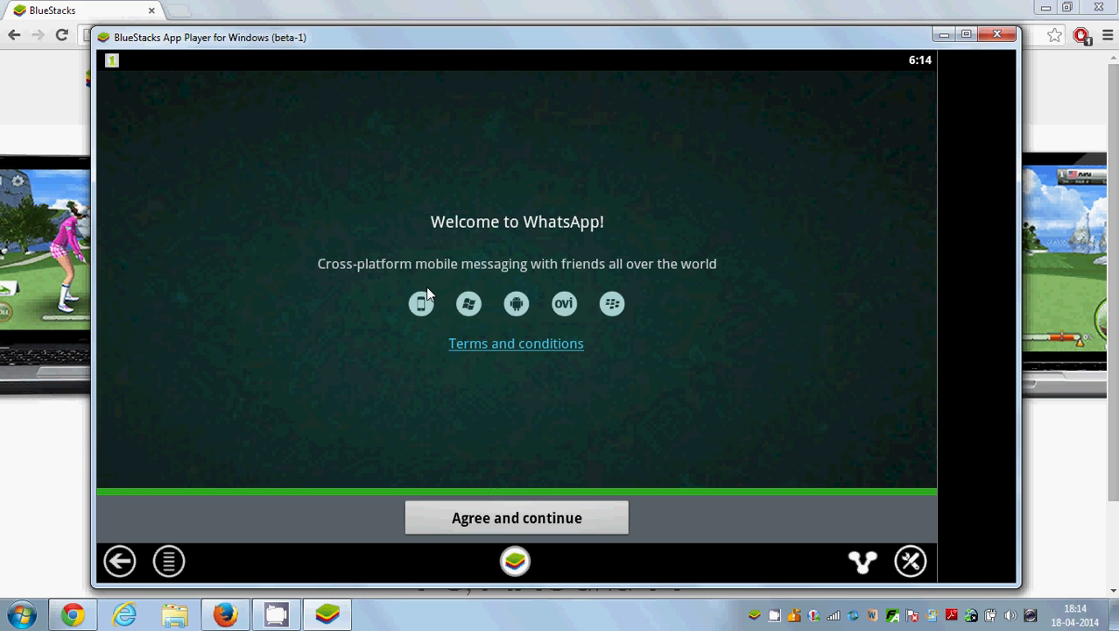
mouse_move(587, 380)
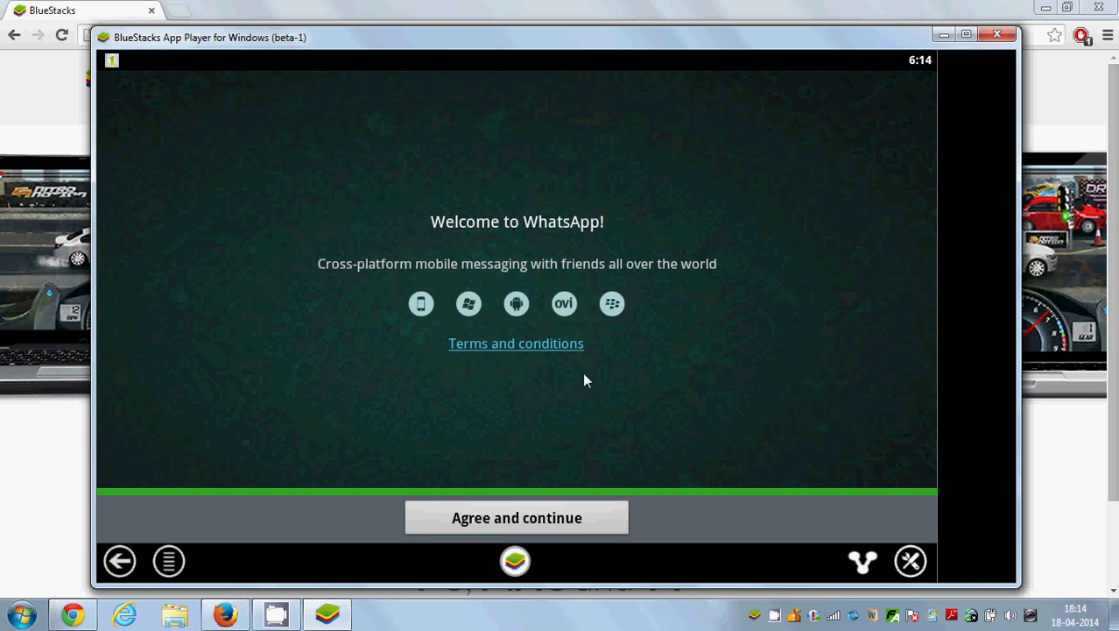
mouse_move(525, 413)
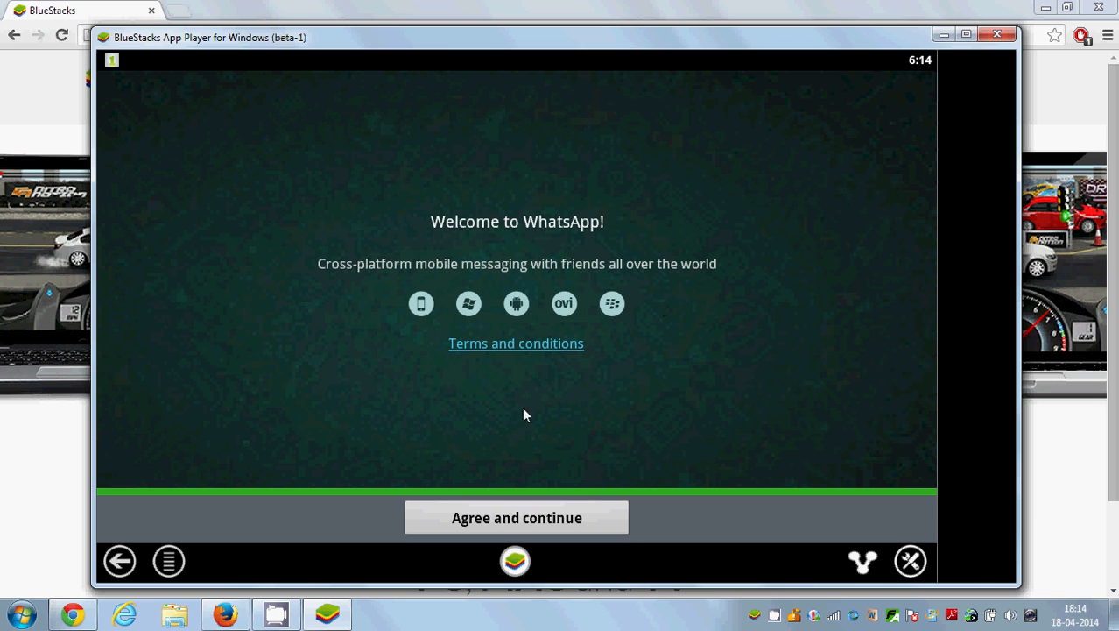
mouse_move(571, 406)
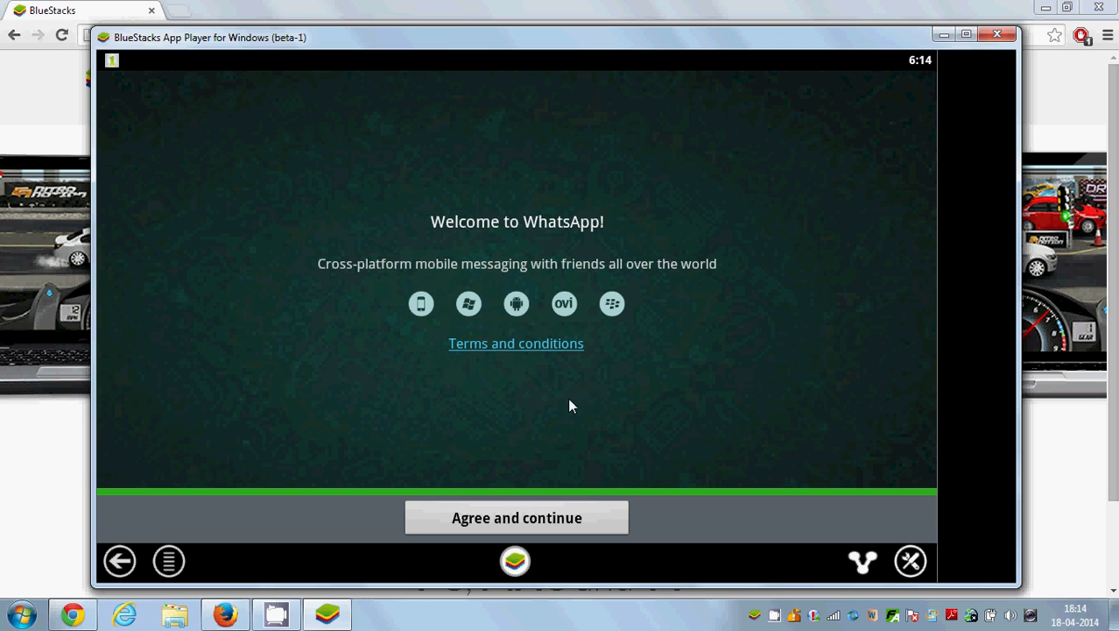
mouse_move(517, 517)
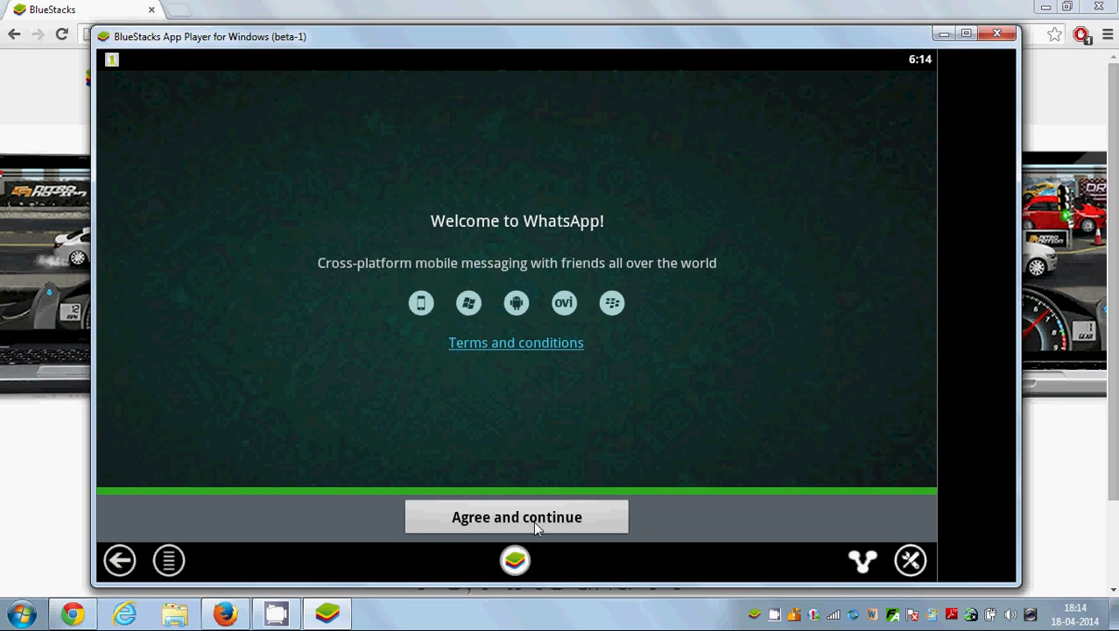
mouse_move(526, 510)
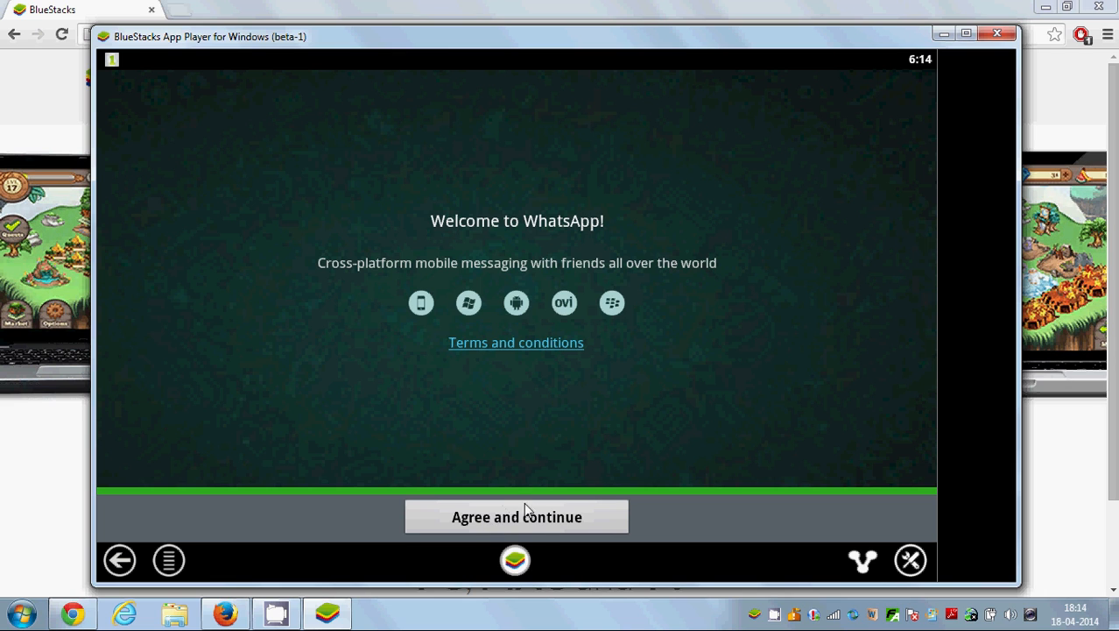
mouse_move(504, 522)
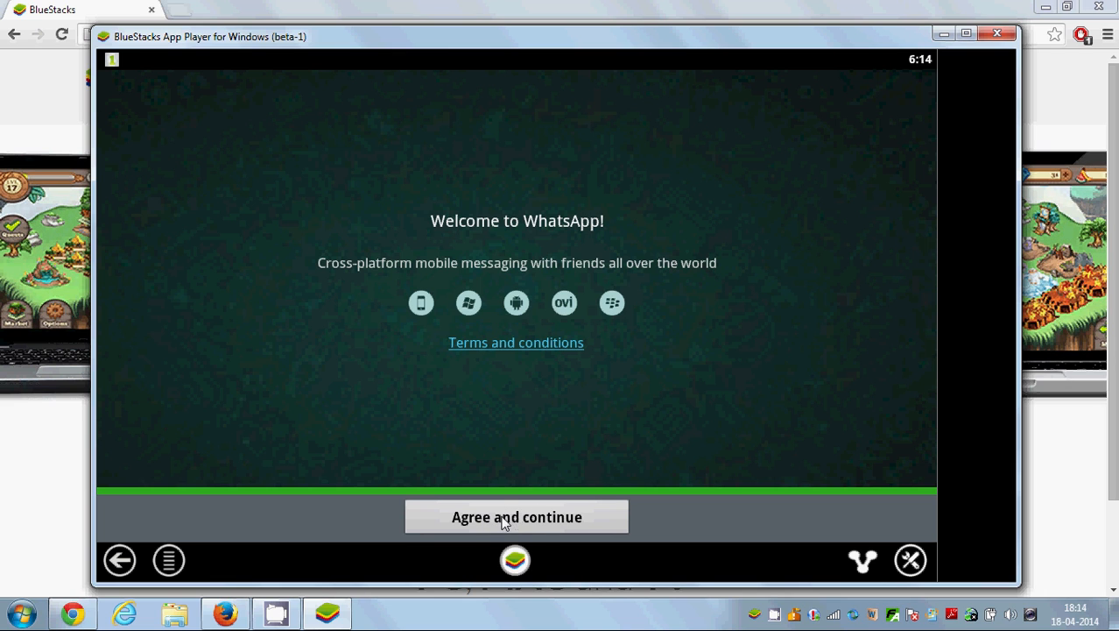
click(515, 517)
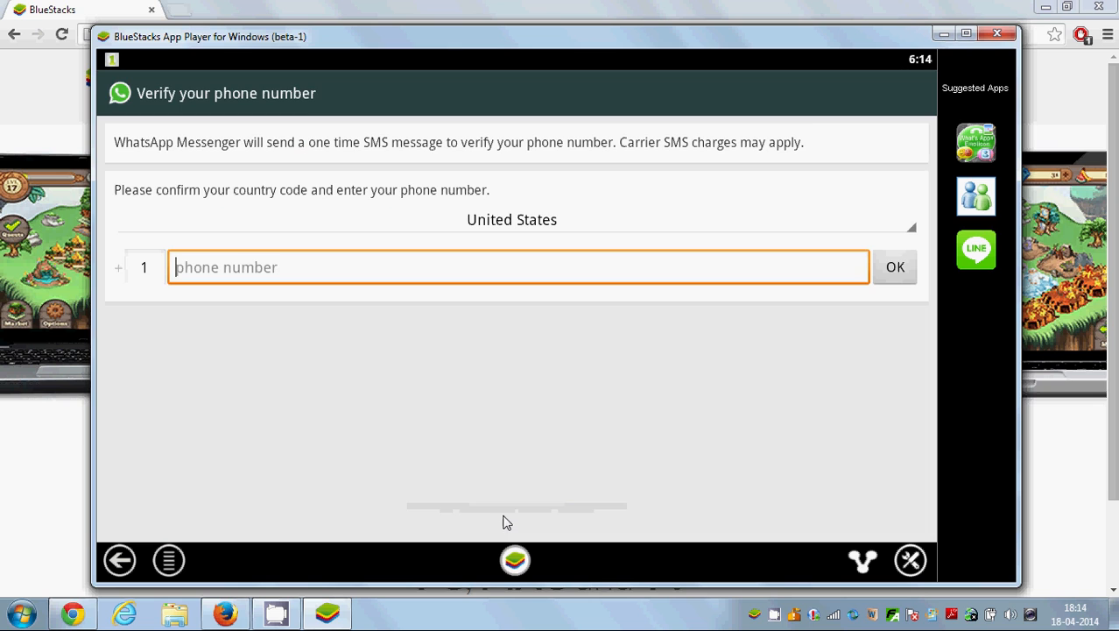
- Change the verification country from United States to India (+91)
click(511, 219)
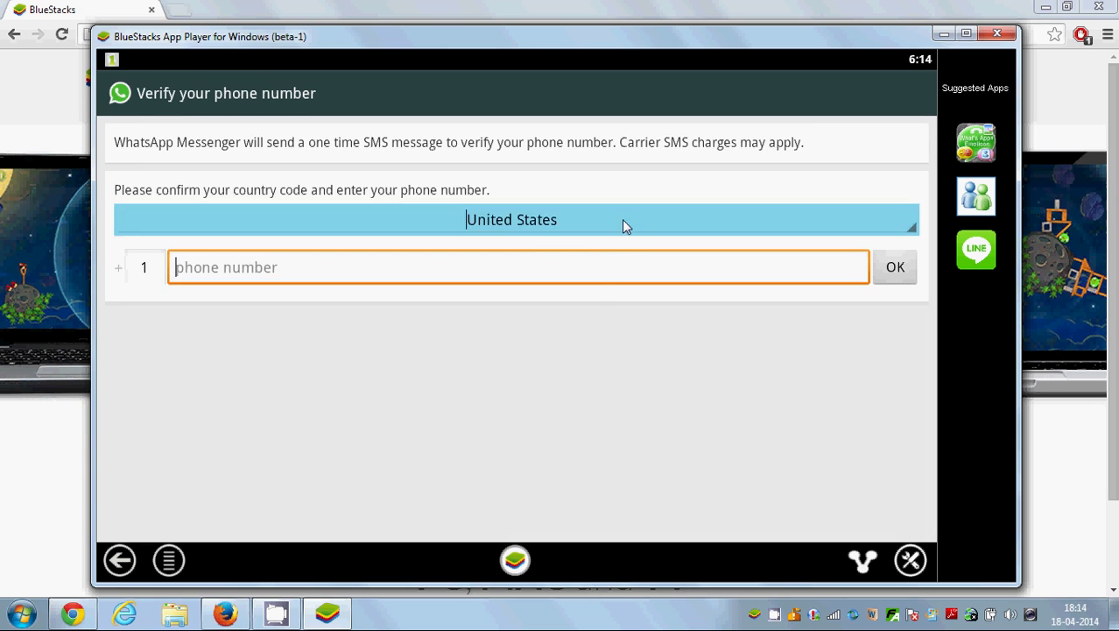
click(512, 219)
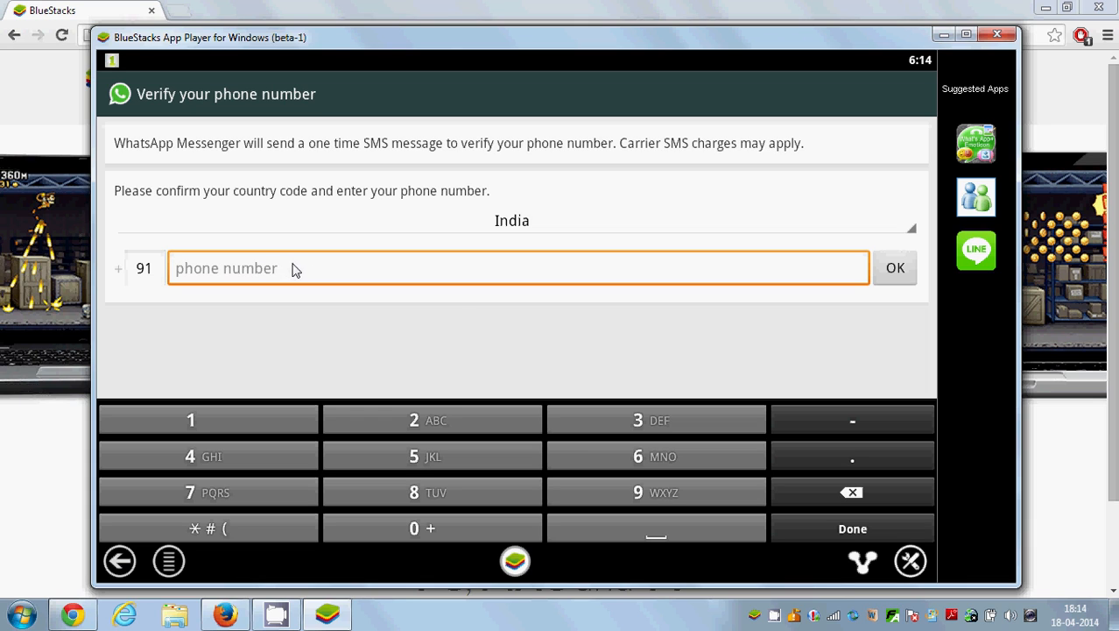
mouse_move(699, 313)
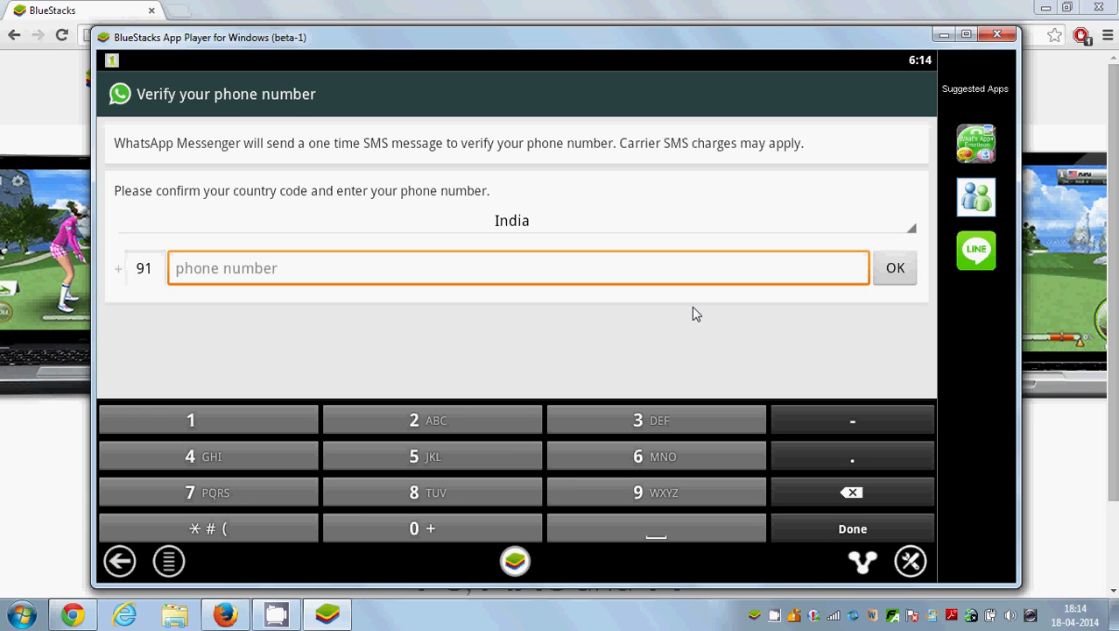
mouse_move(569, 317)
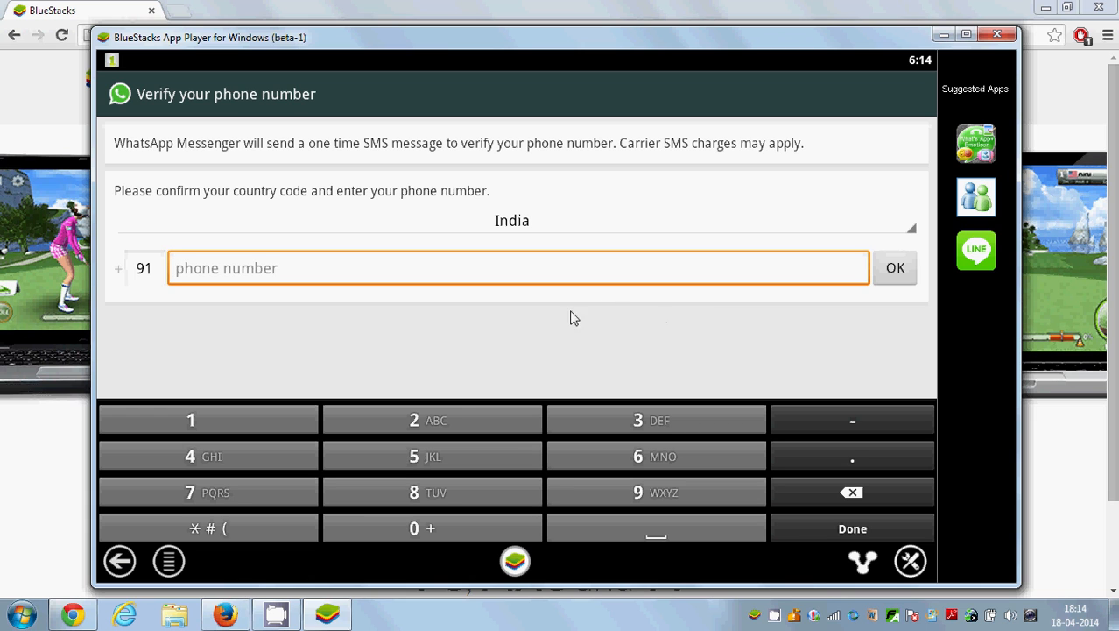